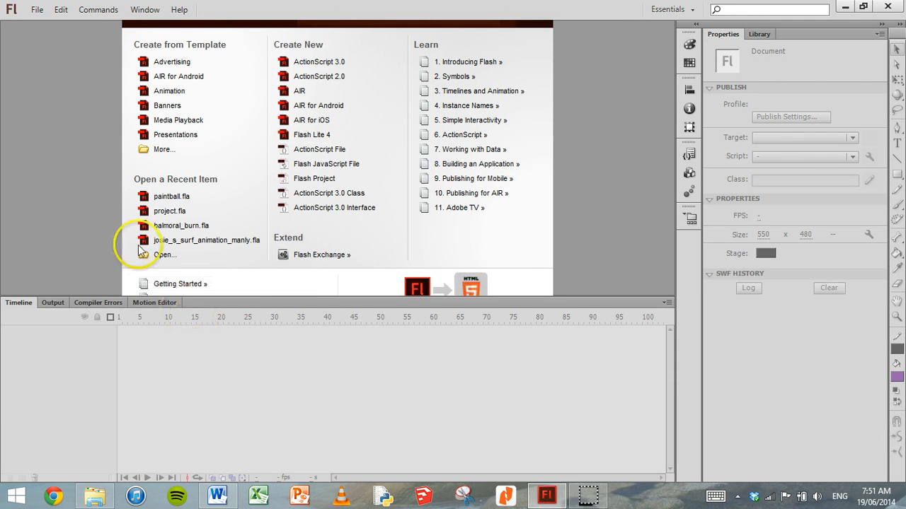
mouse_move(237, 36)
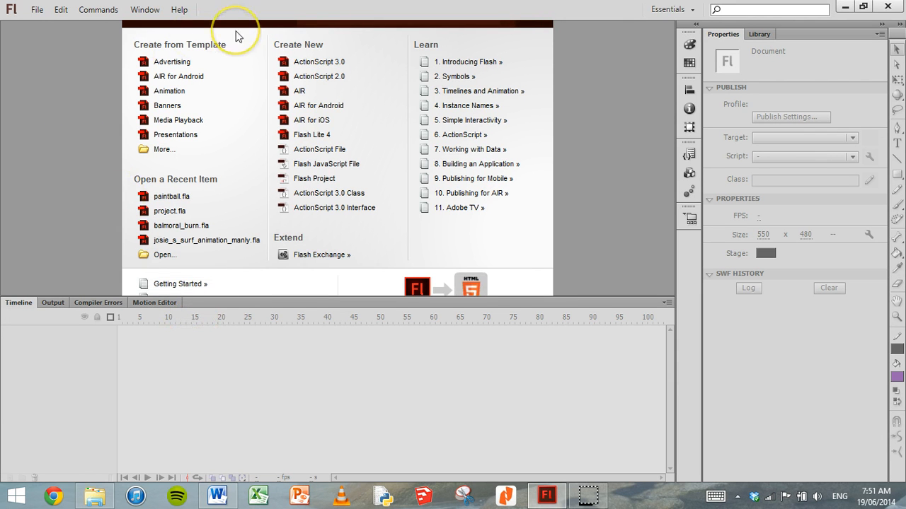
mouse_move(238, 35)
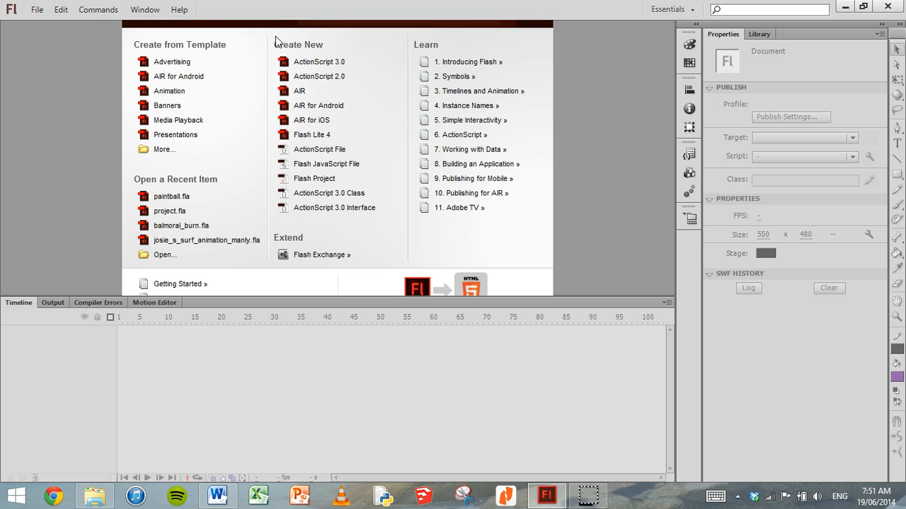
mouse_move(329, 63)
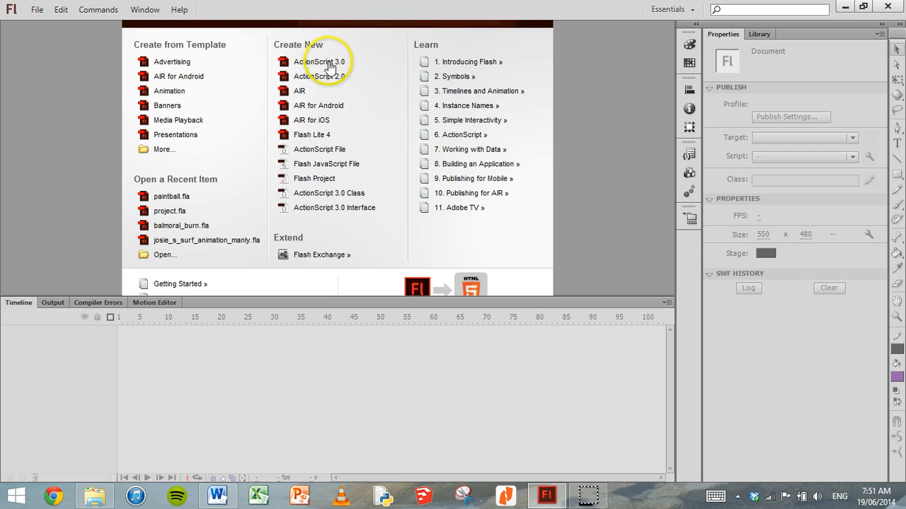
Step: Choose ActionScript 3.0 as the new document type on the Welcome screen
left_click(323, 63)
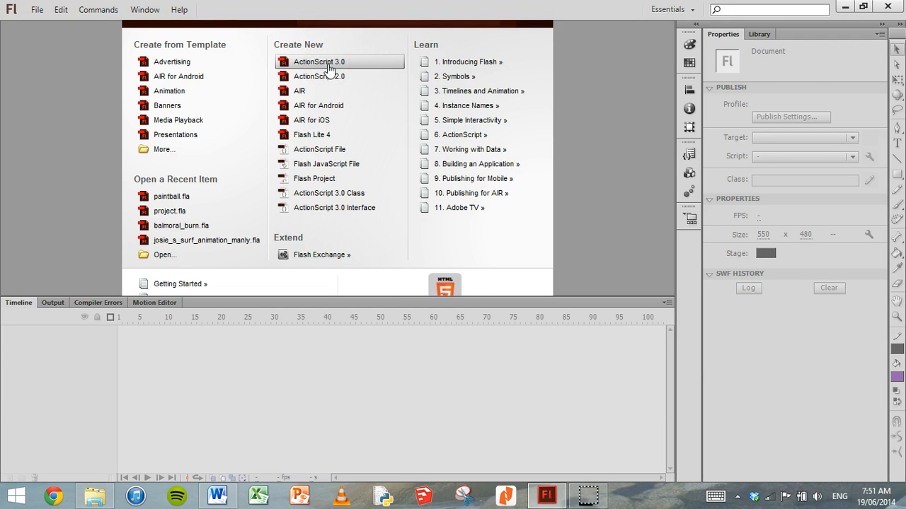
Step: Create the ActionScript 3.0 document and set the stage magnification to Fit in Window
left_click(320, 63)
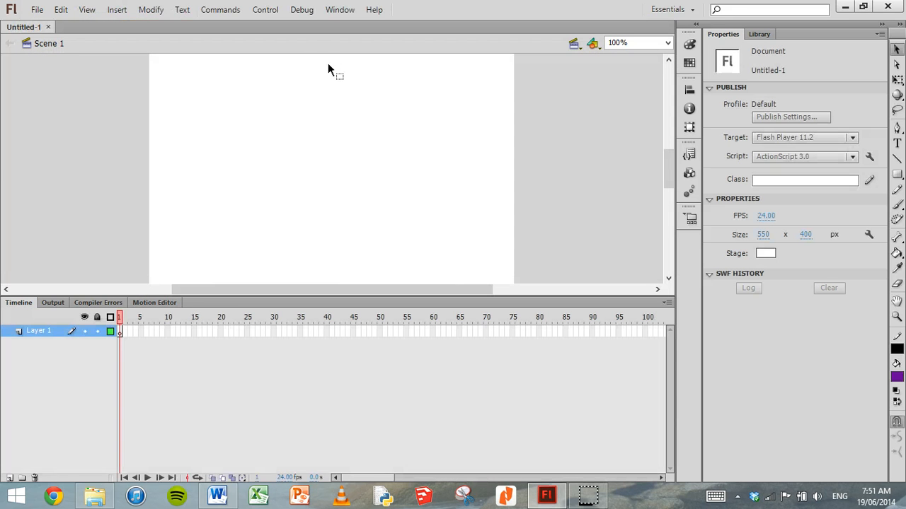
mouse_move(70, 94)
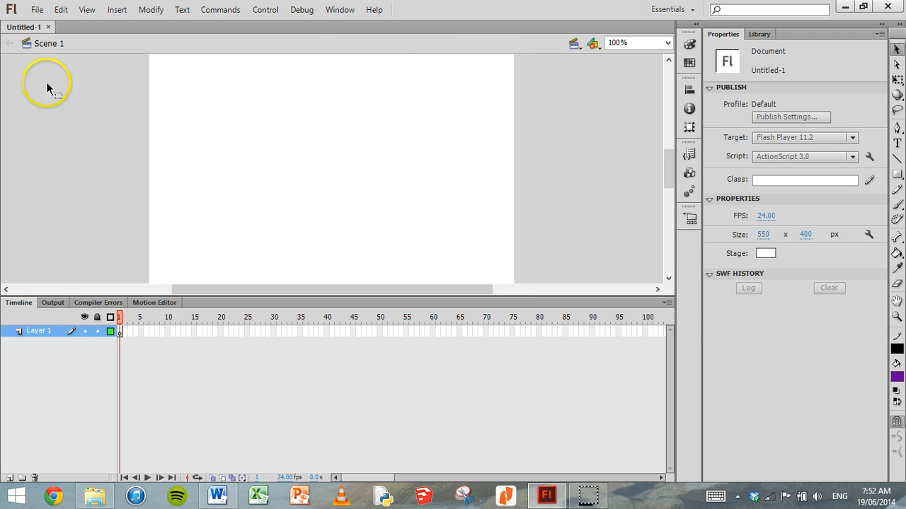
mouse_move(149, 177)
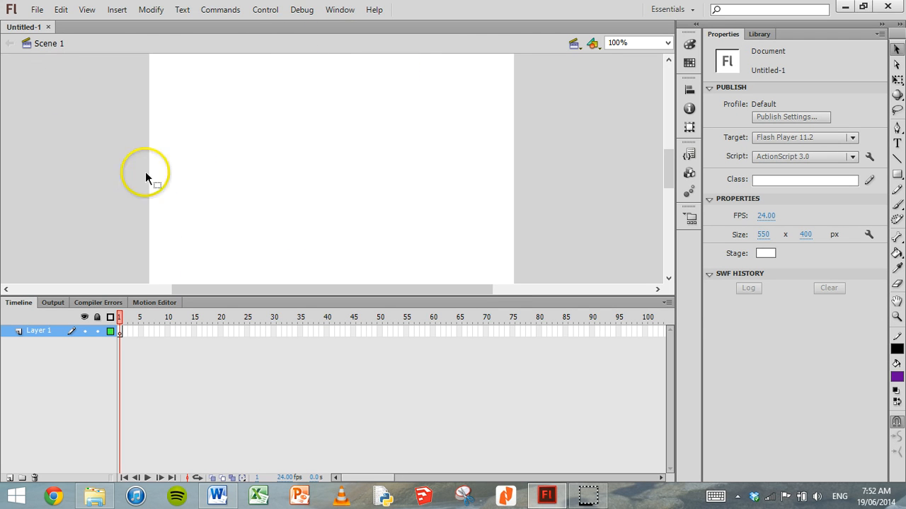
mouse_move(337, 247)
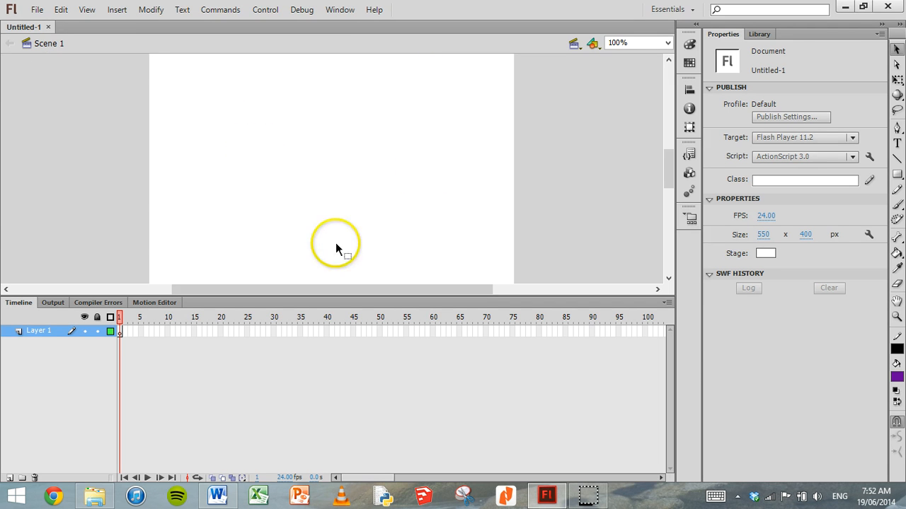
mouse_move(238, 196)
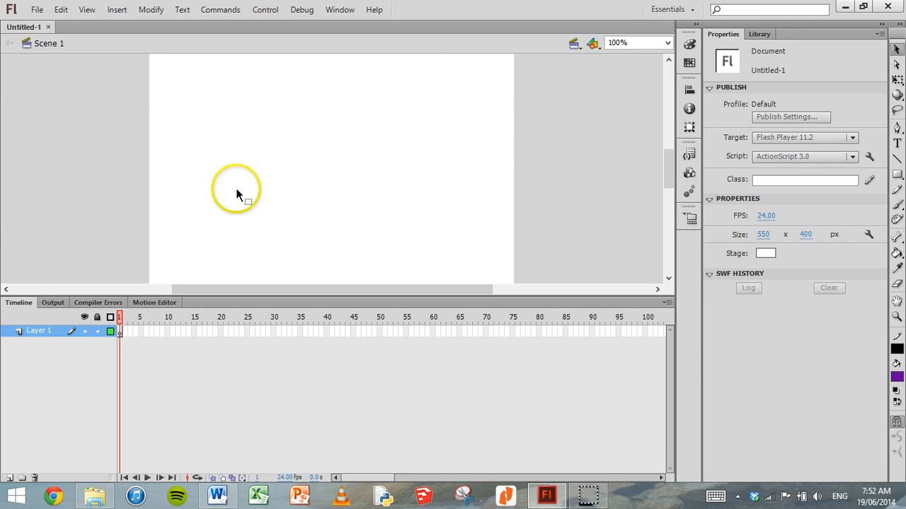
mouse_move(155, 209)
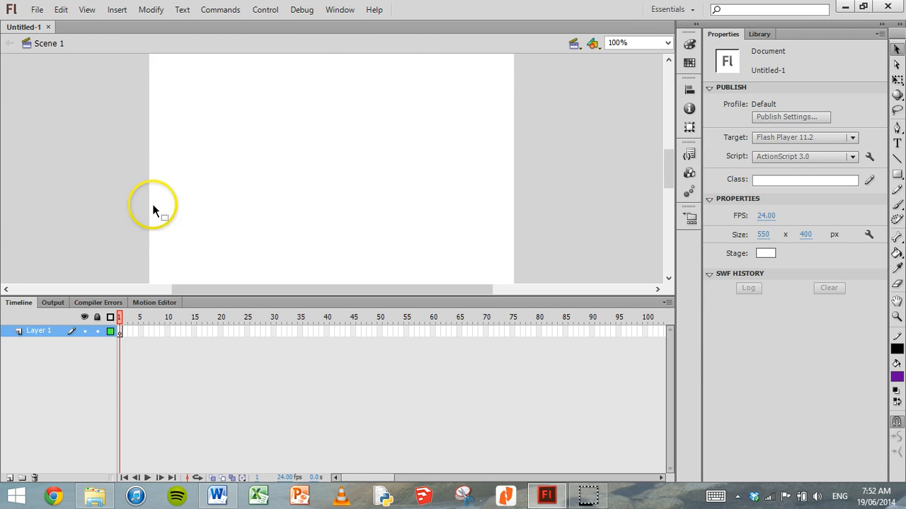
mouse_move(529, 94)
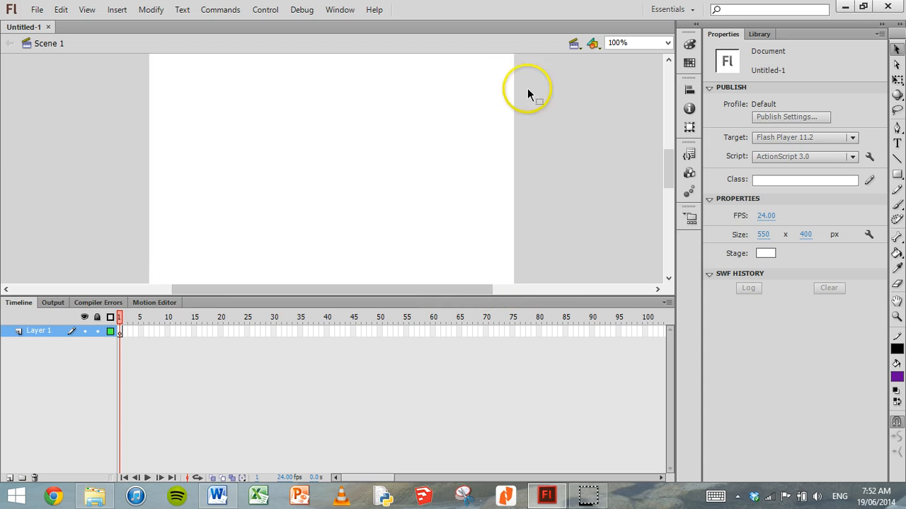
mouse_move(149, 283)
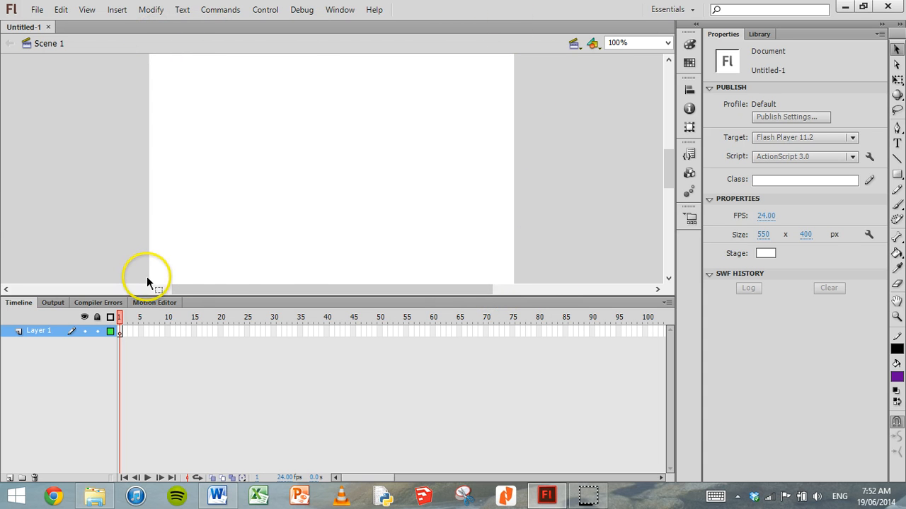
mouse_move(516, 118)
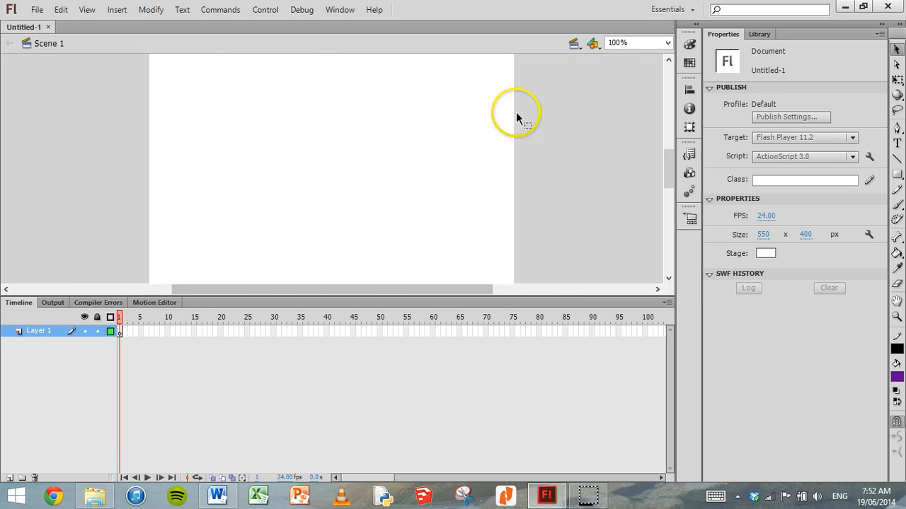
mouse_move(648, 35)
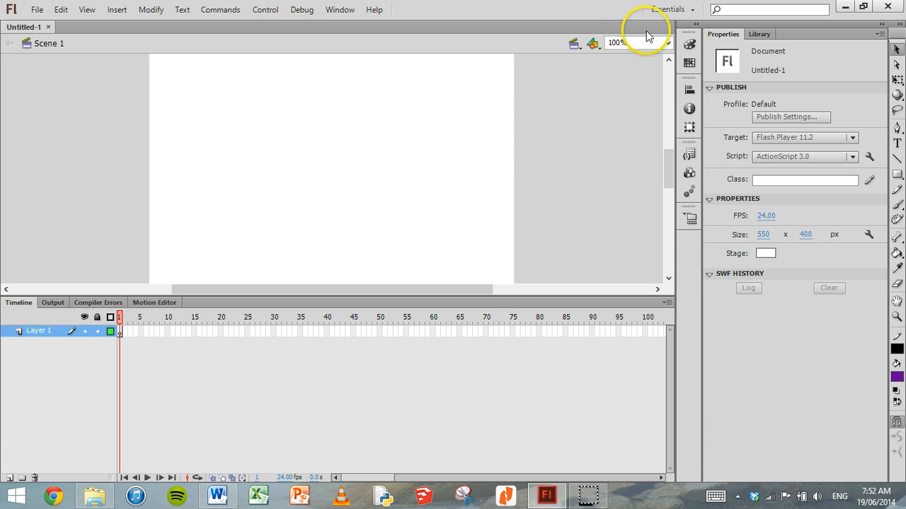
left_click(666, 43)
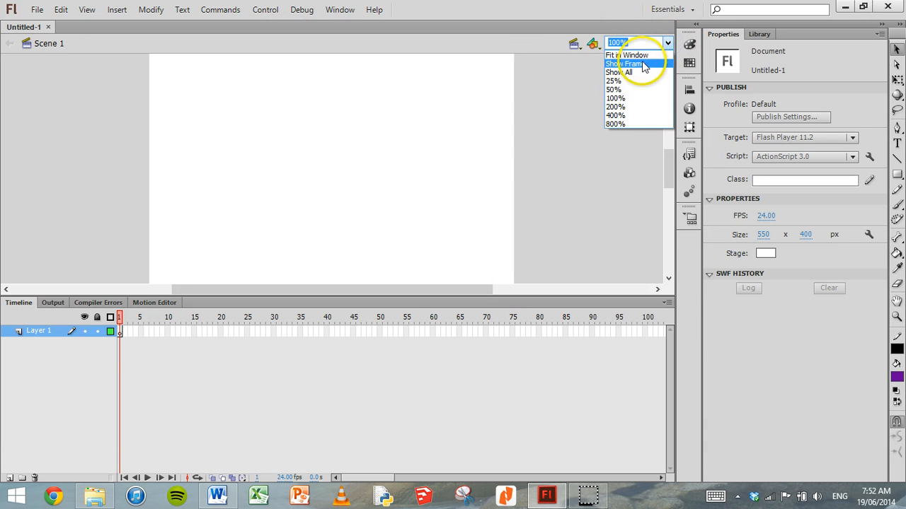
mouse_move(628, 125)
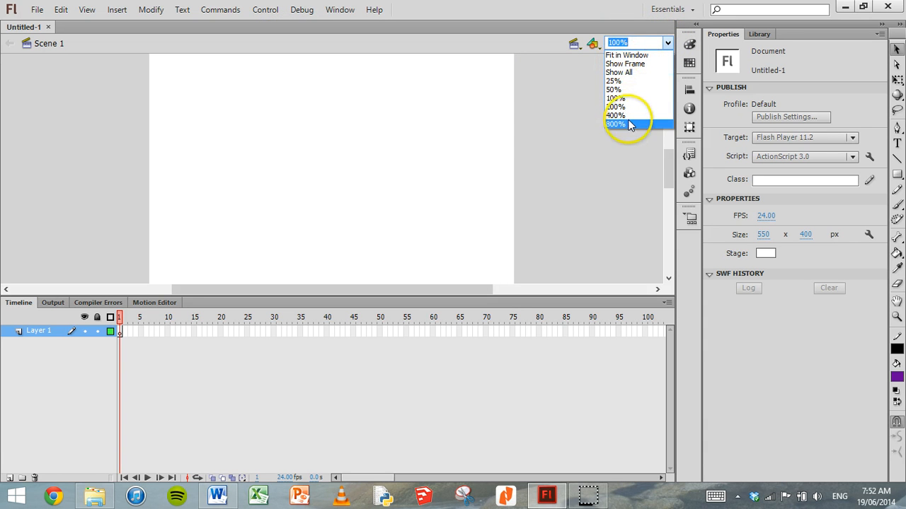
mouse_move(625, 64)
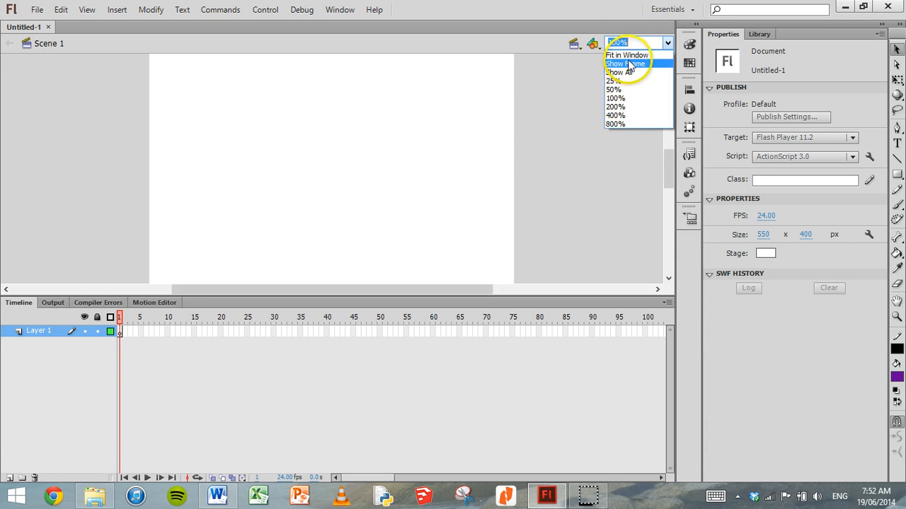
left_click(625, 55)
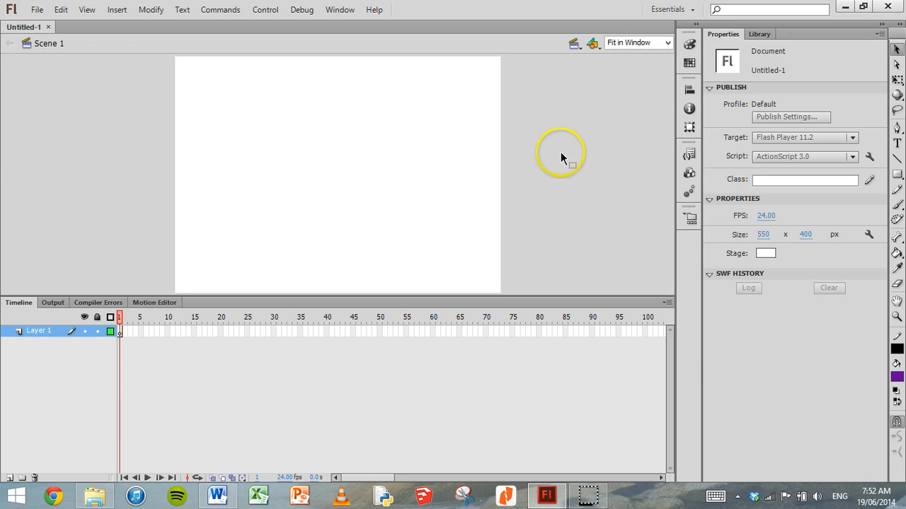
mouse_move(172, 275)
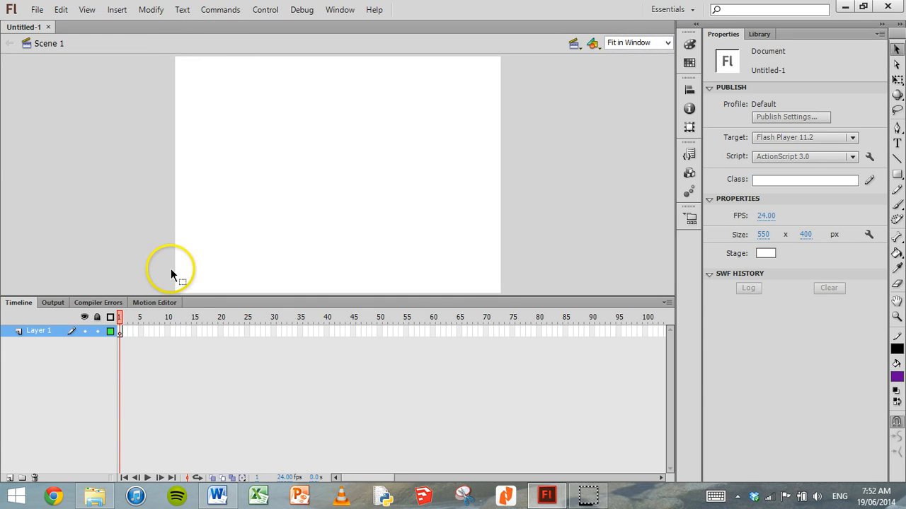
mouse_move(508, 92)
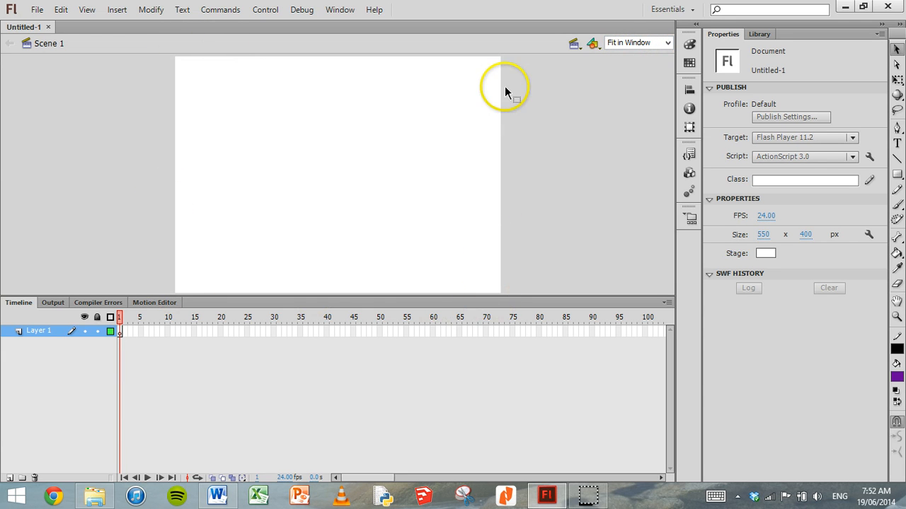
mouse_move(367, 176)
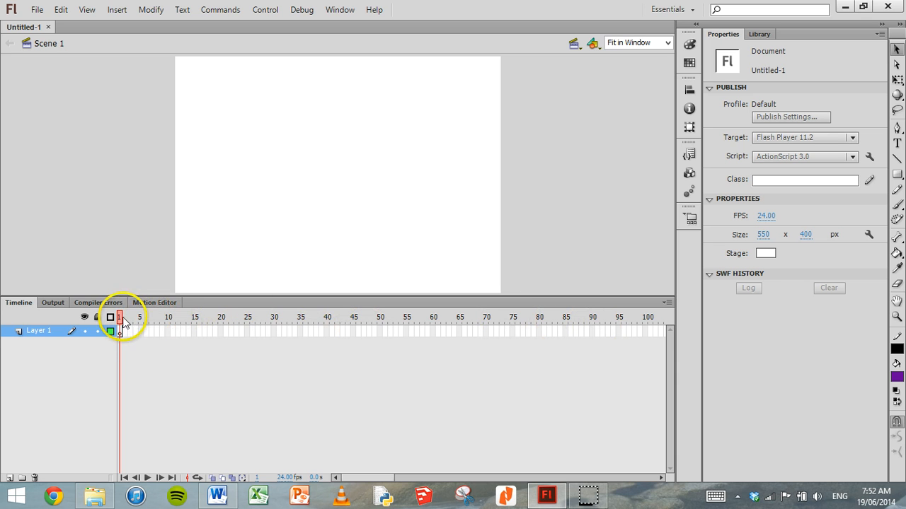
mouse_move(177, 337)
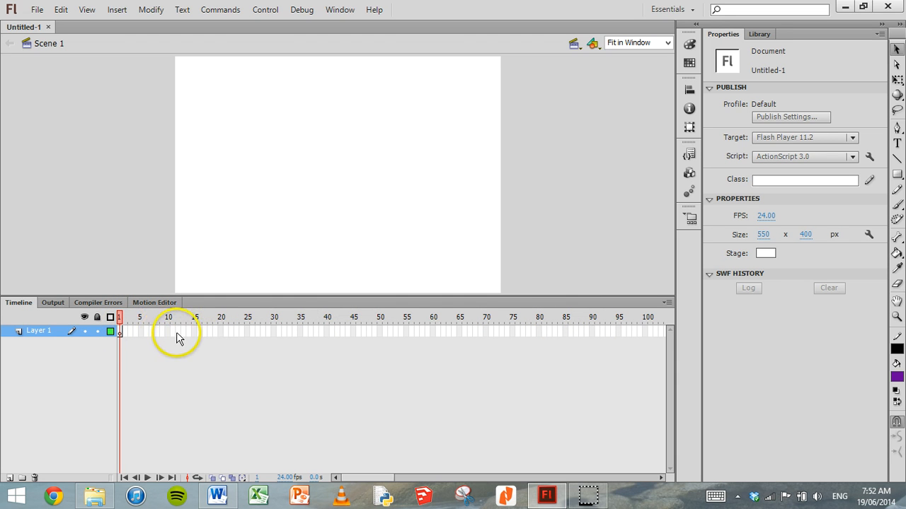
mouse_move(276, 332)
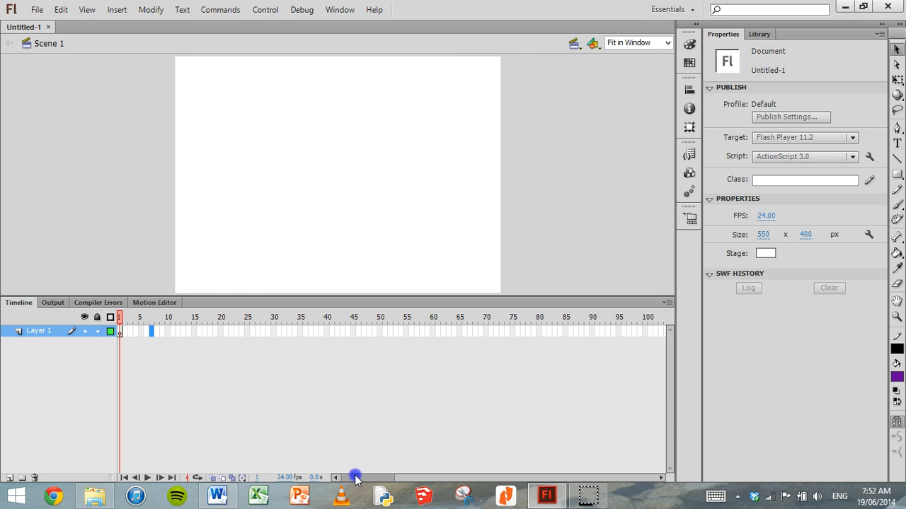
mouse_move(148, 328)
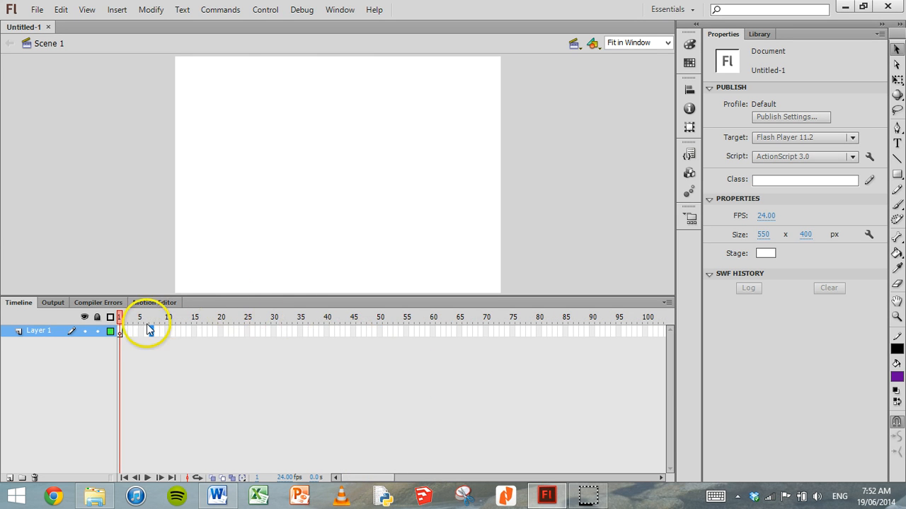
Step: Select frame 1 of Layer 1 so the Properties panel shows frame settings
left_click(120, 331)
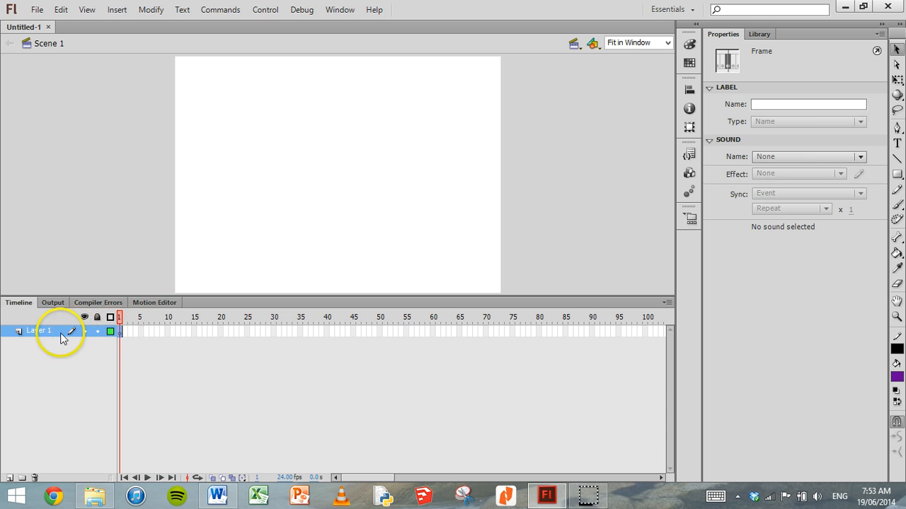
Step: Insert a new Layer 2 above Layer 1 using the Timeline's New Layer button
double_click(40, 331)
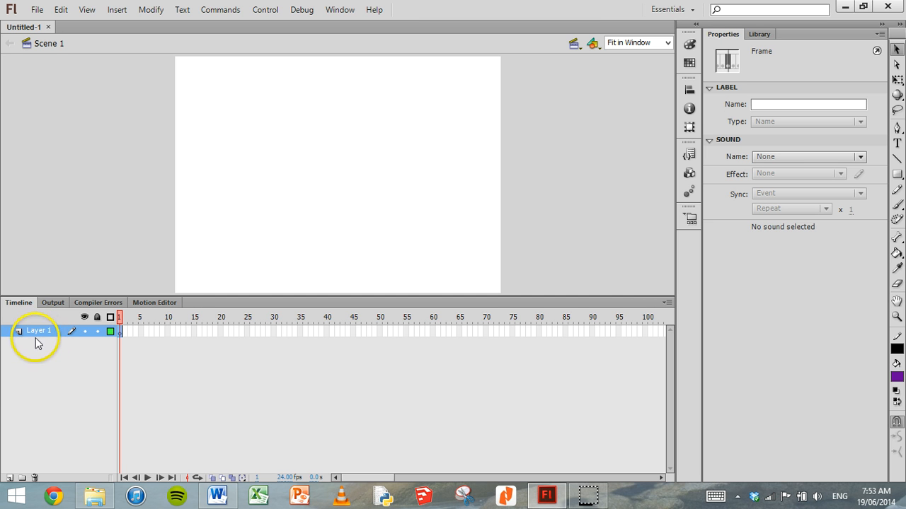
right_click(40, 331)
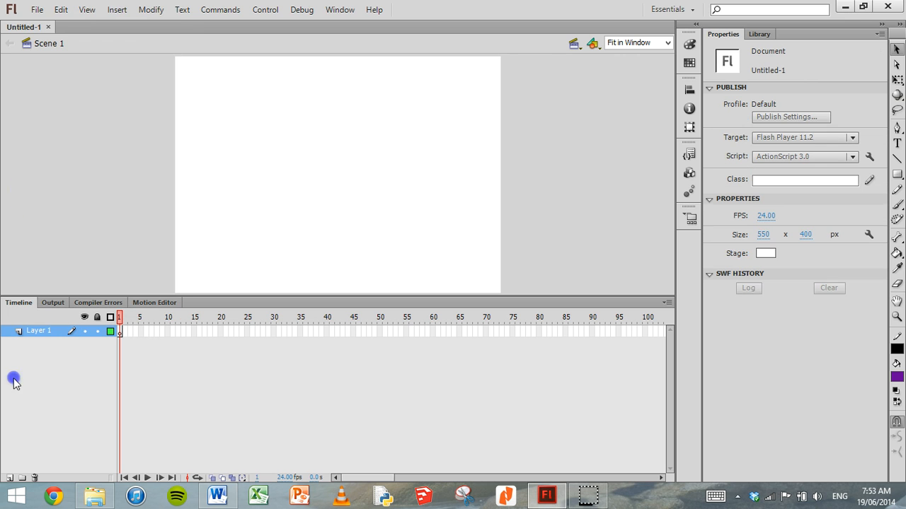
mouse_move(12, 478)
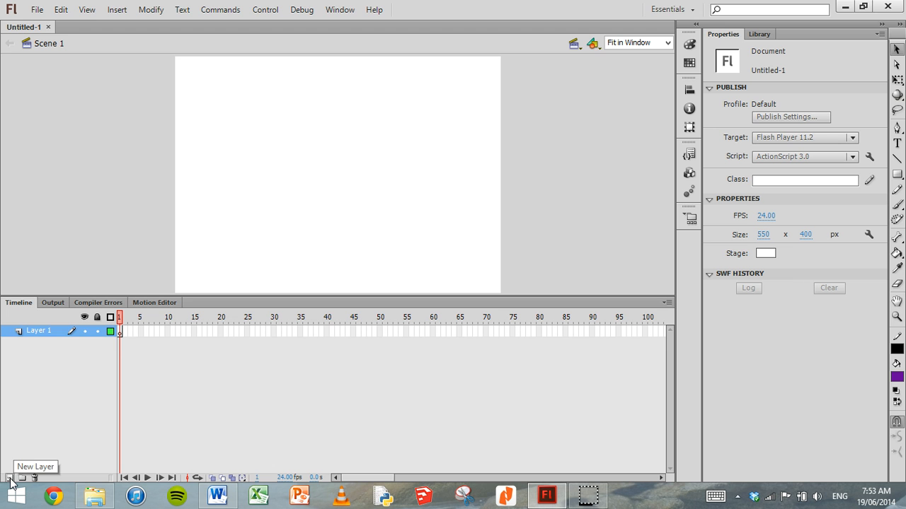
left_click(12, 478)
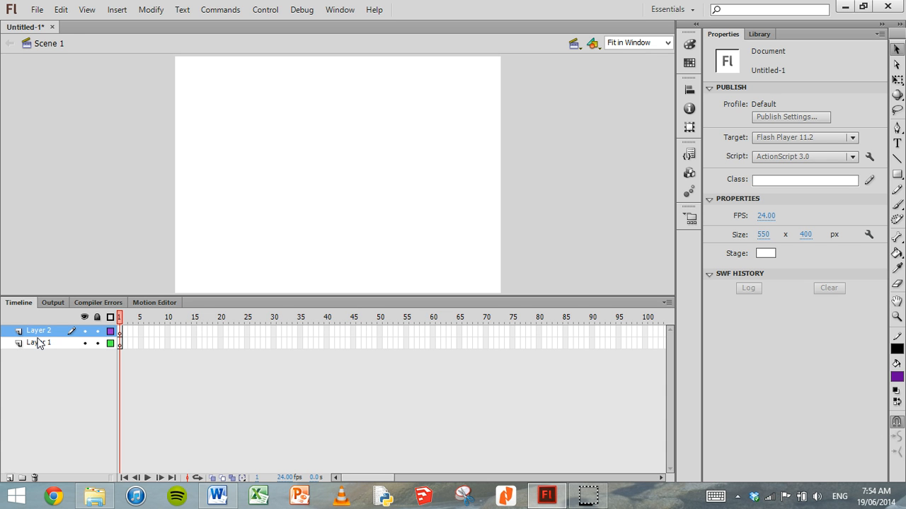
Step: Rename Layer 1 to 'background' and Layer 2 to 'Character'
left_click(39, 344)
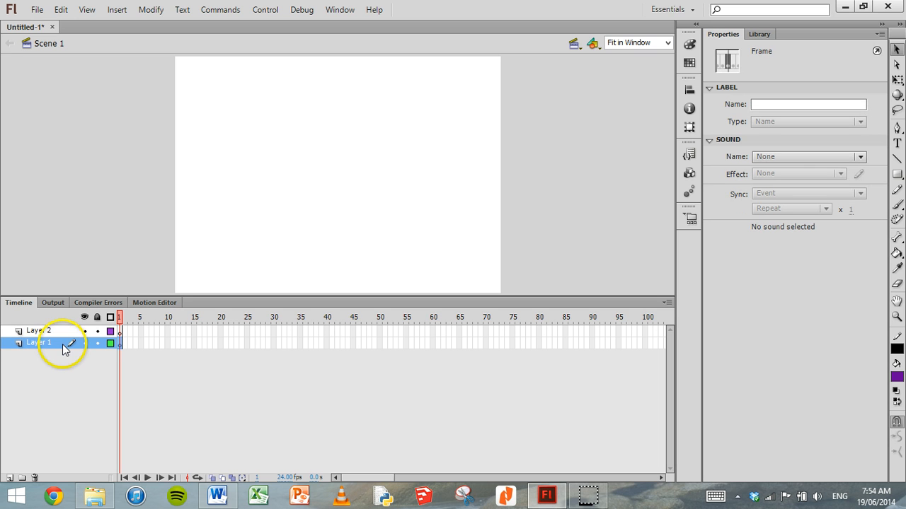
mouse_move(40, 347)
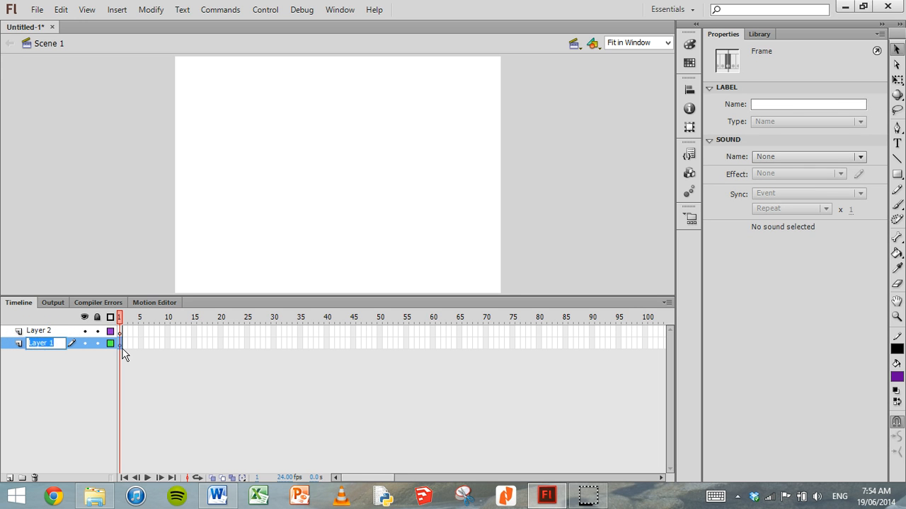
type("background")
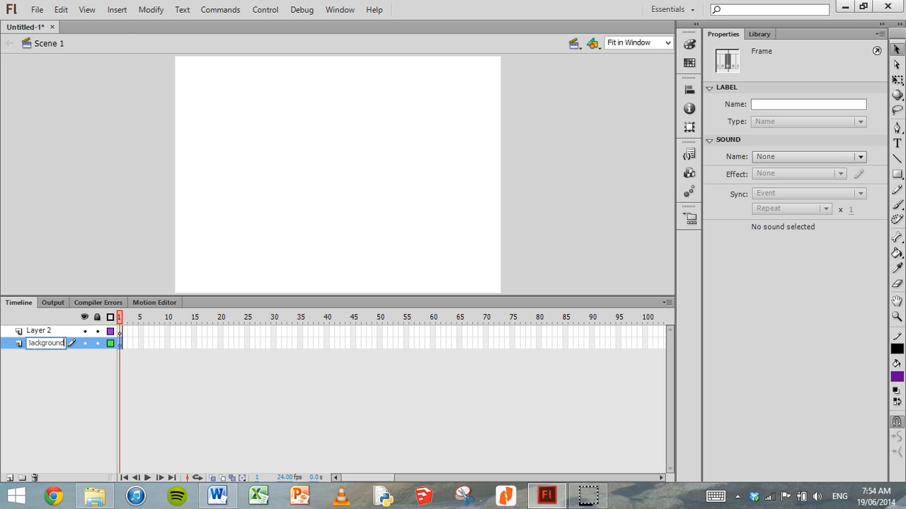
left_click(40, 331)
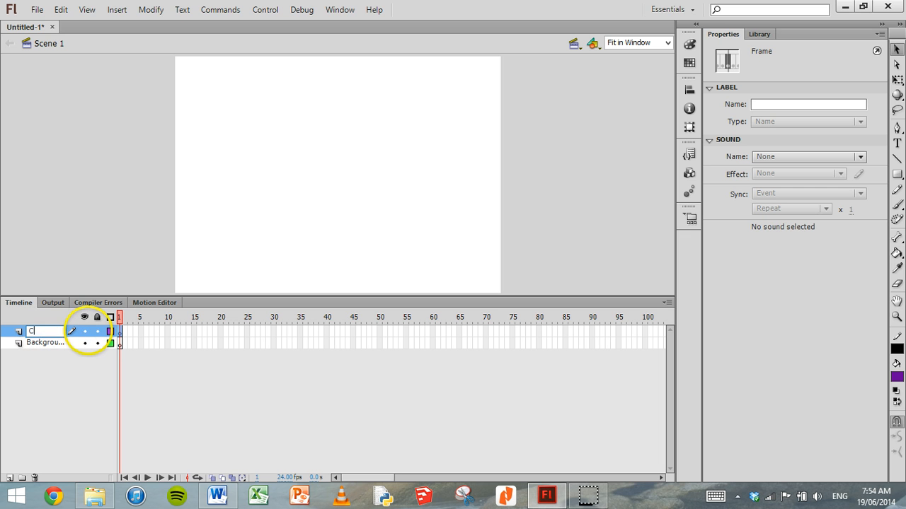
type("Character")
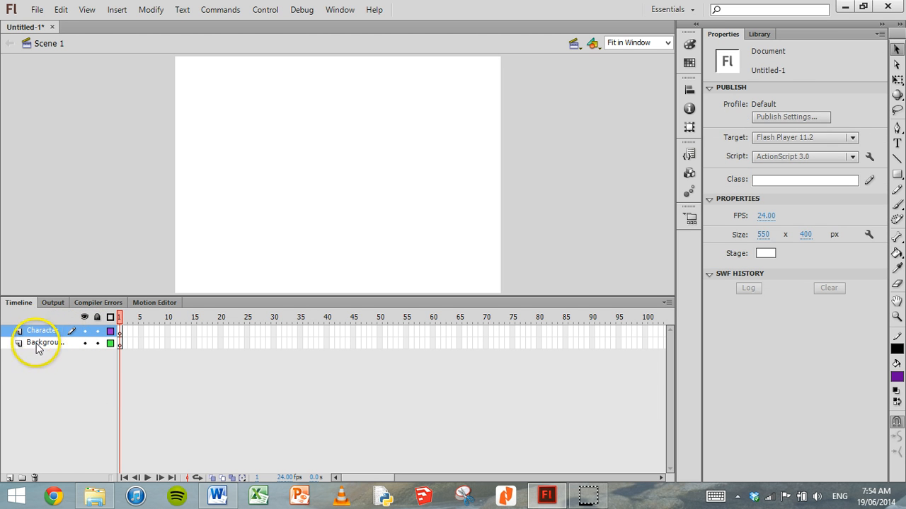
mouse_move(49, 354)
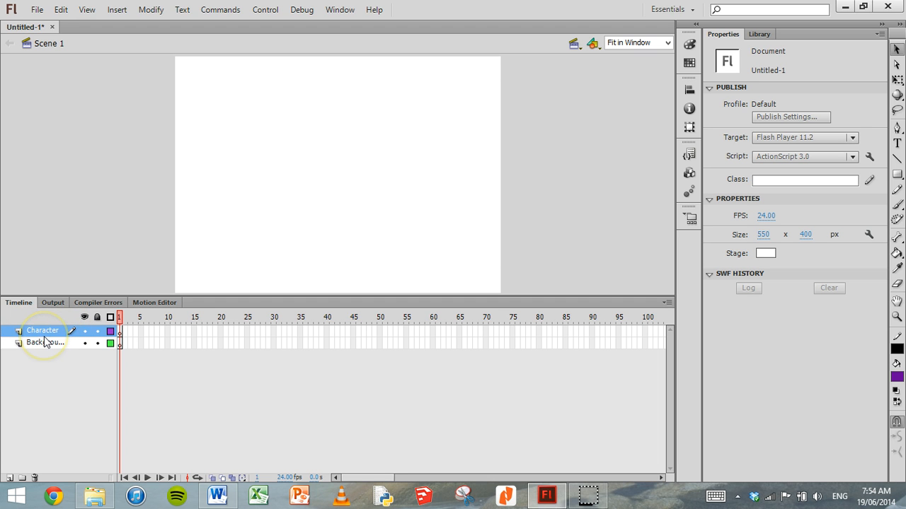
mouse_move(45, 423)
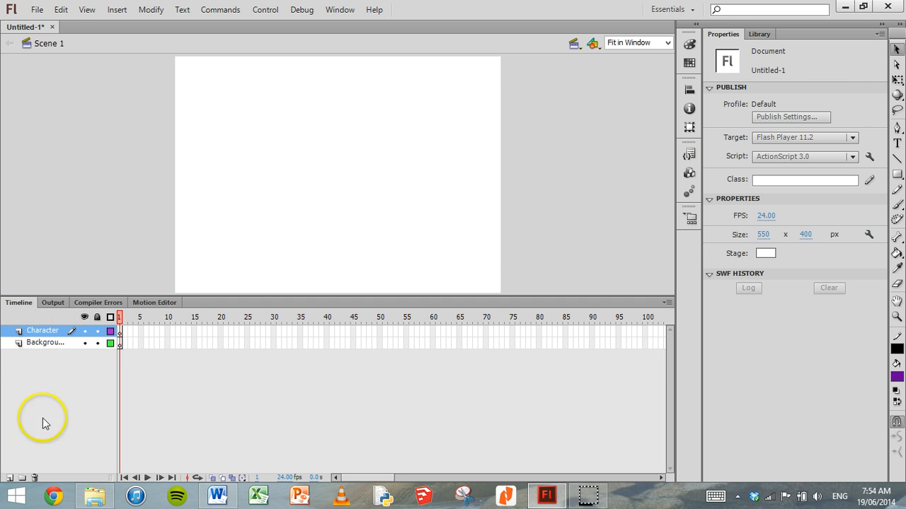
mouse_move(45, 314)
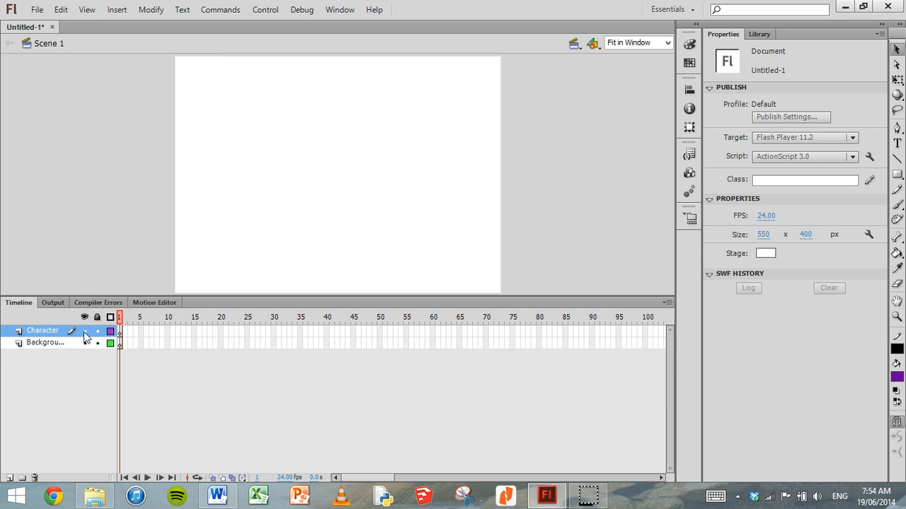
mouse_move(84, 317)
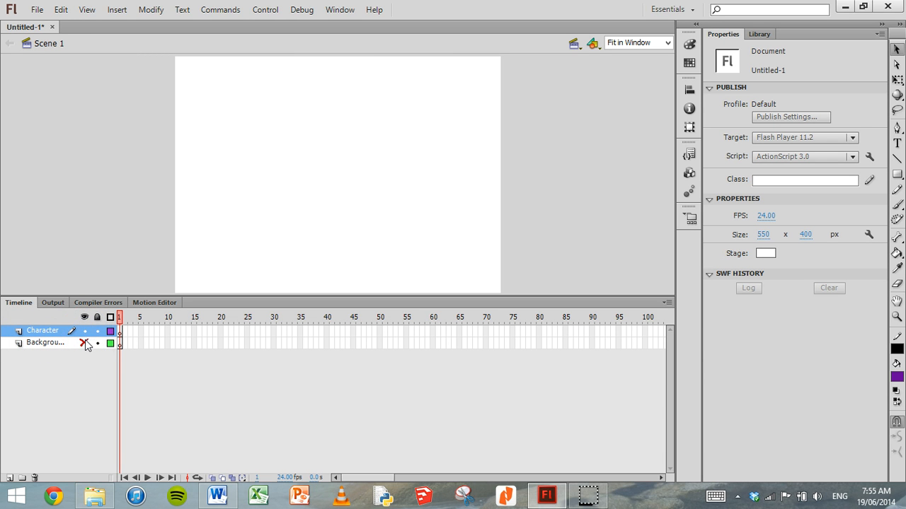
left_click(85, 344)
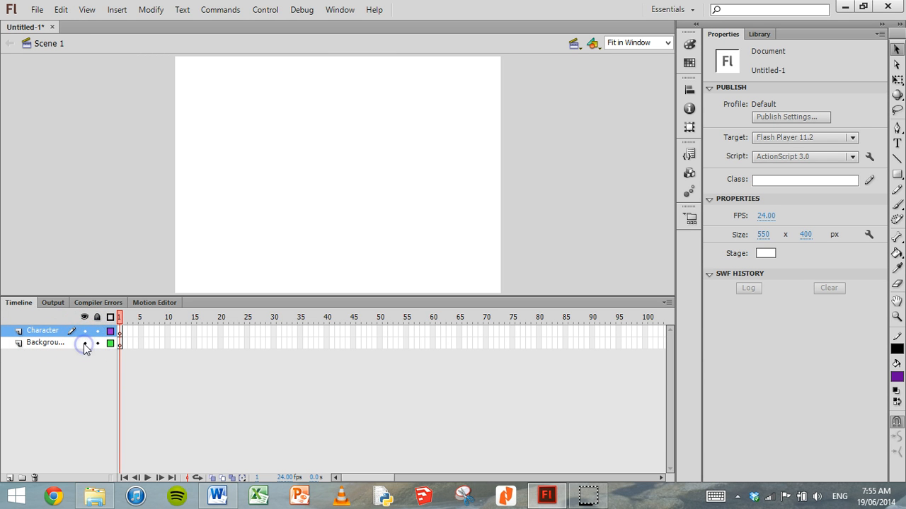
left_click(43, 331)
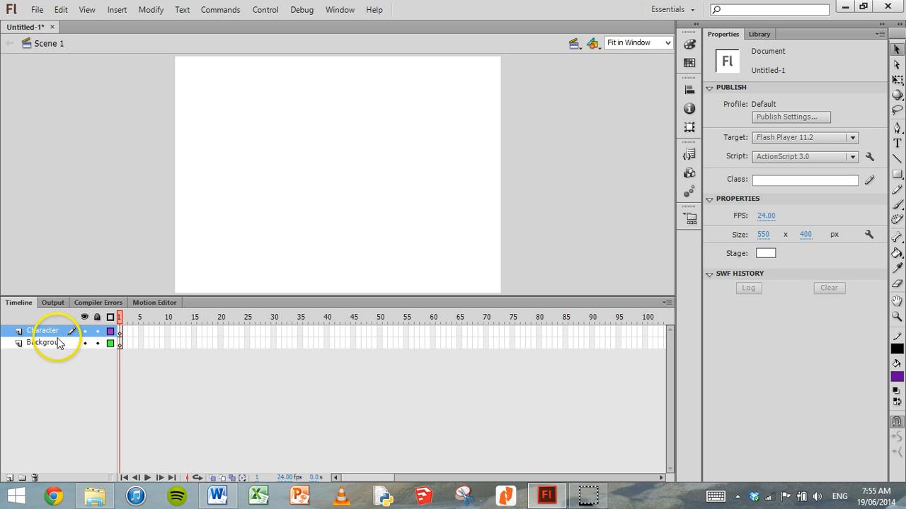
mouse_move(385, 233)
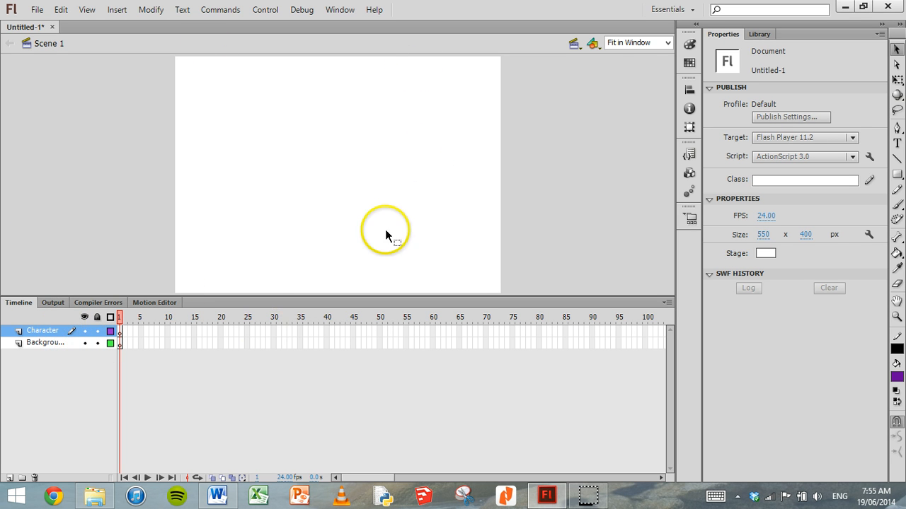
mouse_move(16, 317)
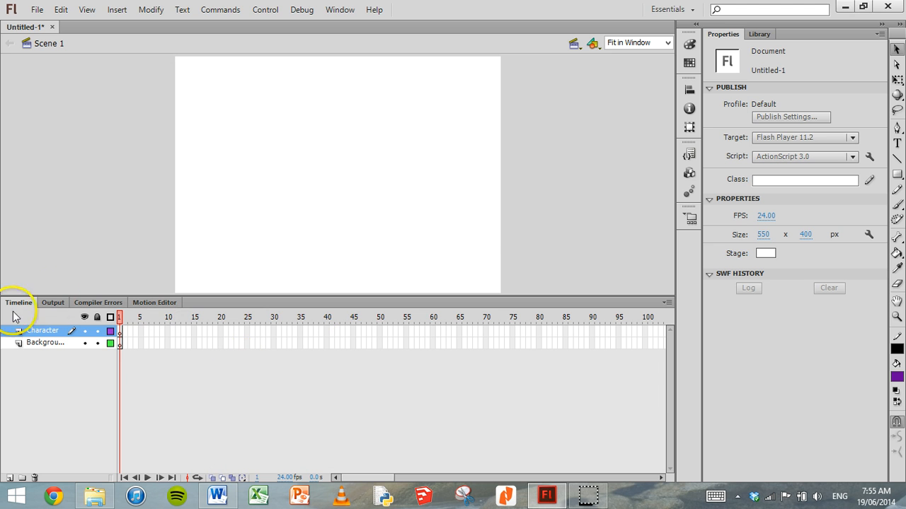
mouse_move(734, 114)
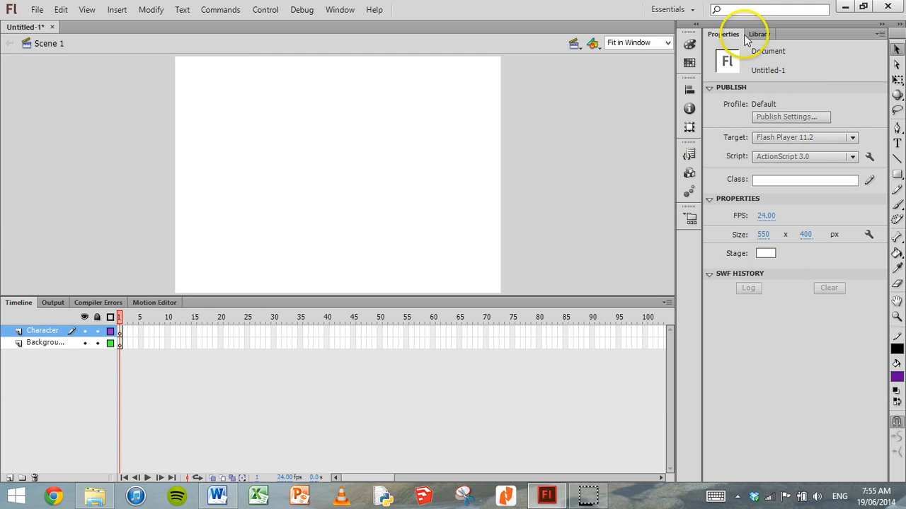
mouse_move(750, 100)
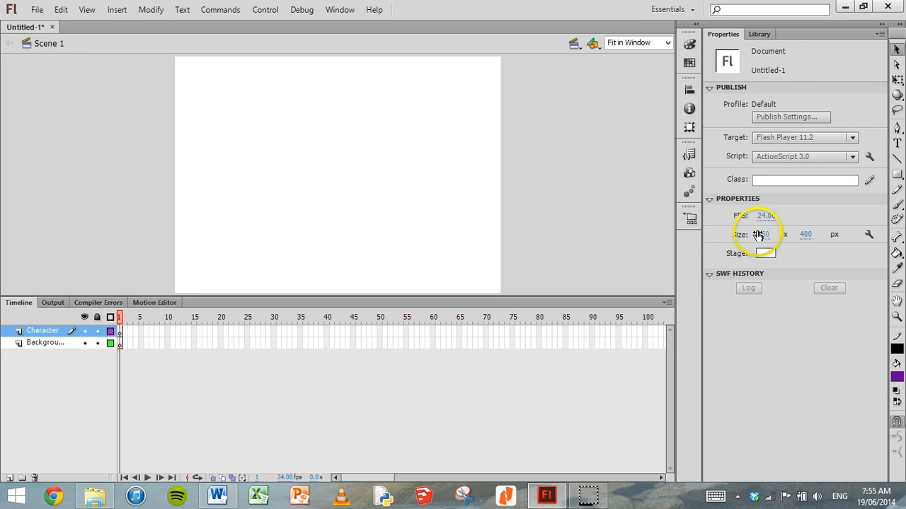
mouse_move(586, 208)
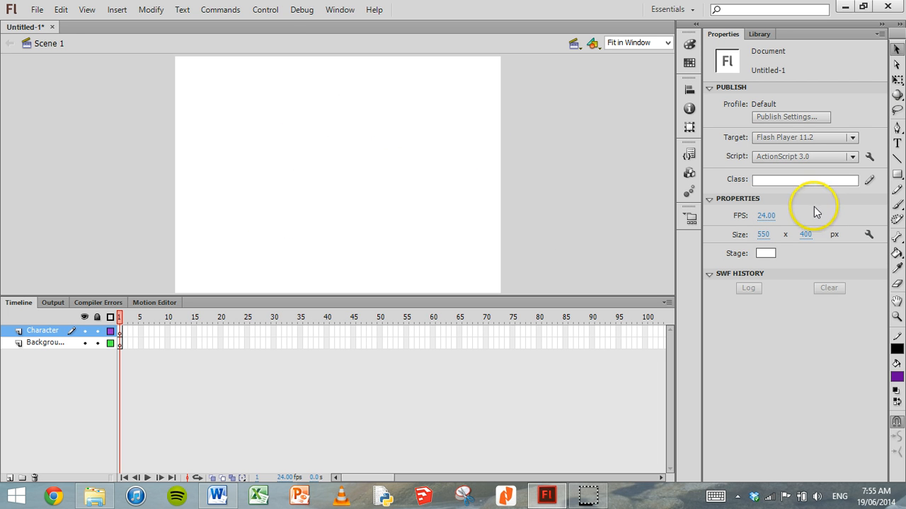
mouse_move(249, 218)
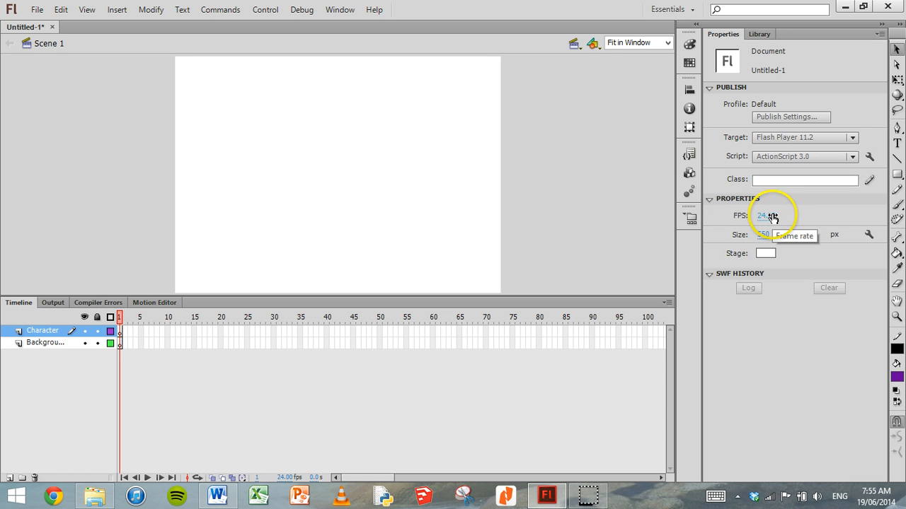
mouse_move(762, 235)
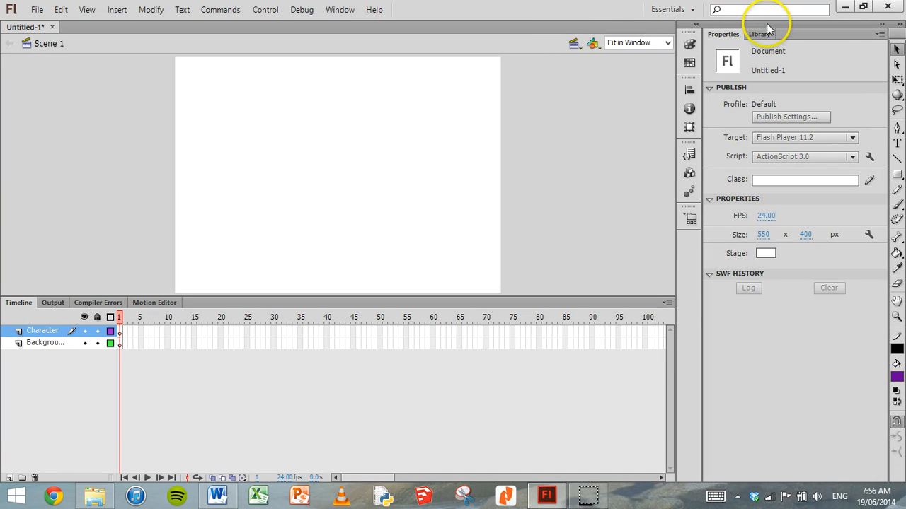
left_click(759, 34)
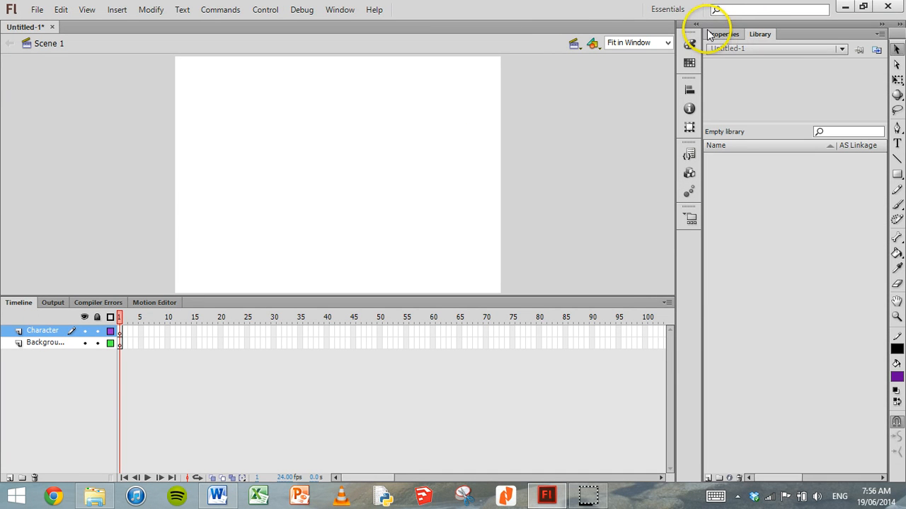
left_click(840, 49)
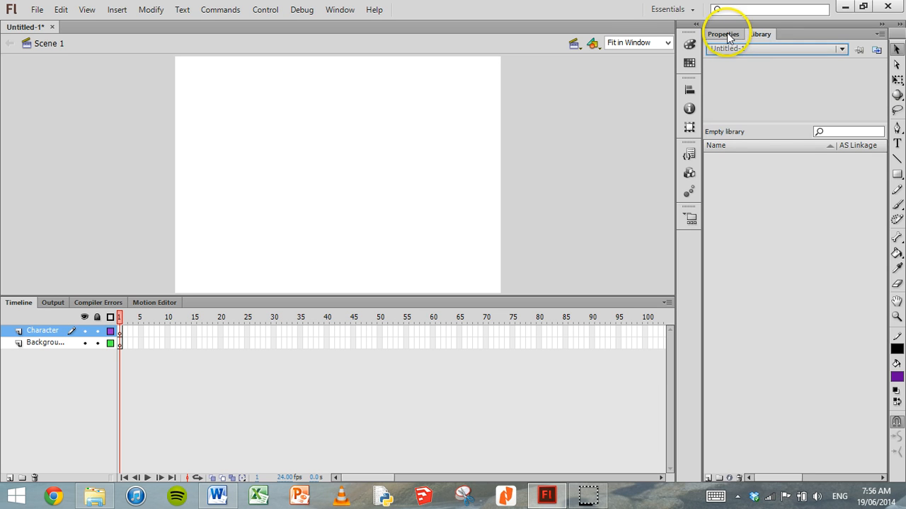
left_click(723, 34)
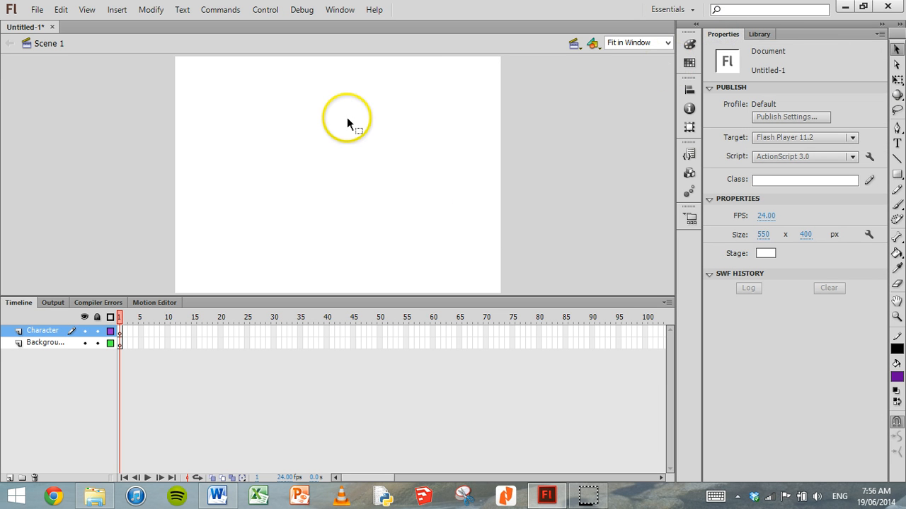
mouse_move(229, 62)
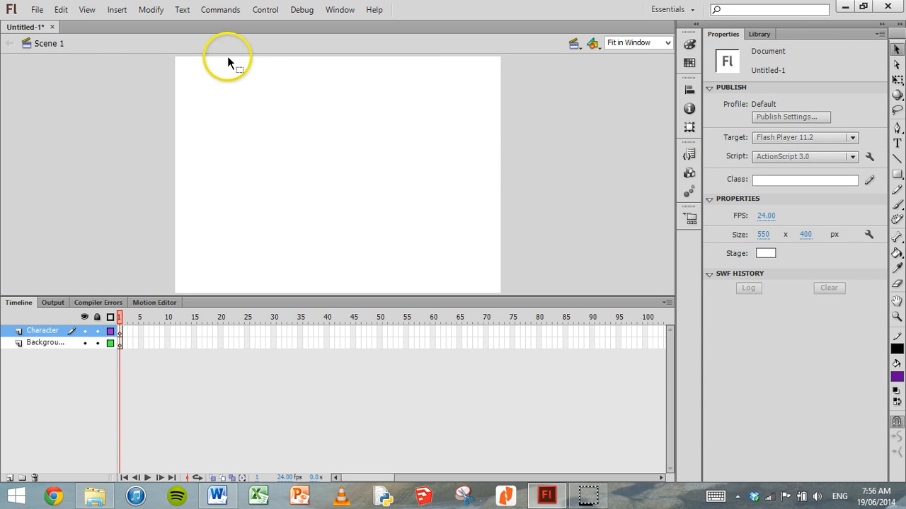
mouse_move(150, 44)
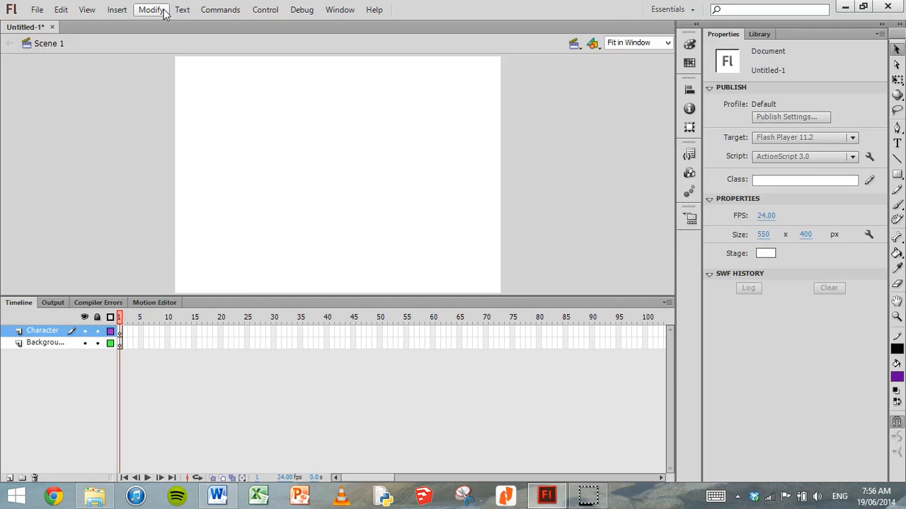
Step: Enter a 1280 x 720 px stage size in the Document Settings dialog via Modify > Document
left_click(152, 8)
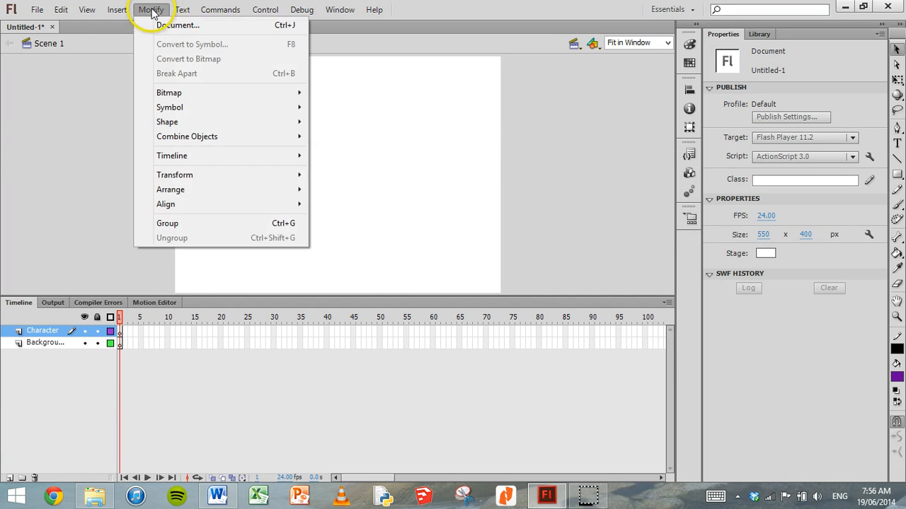
left_click(178, 25)
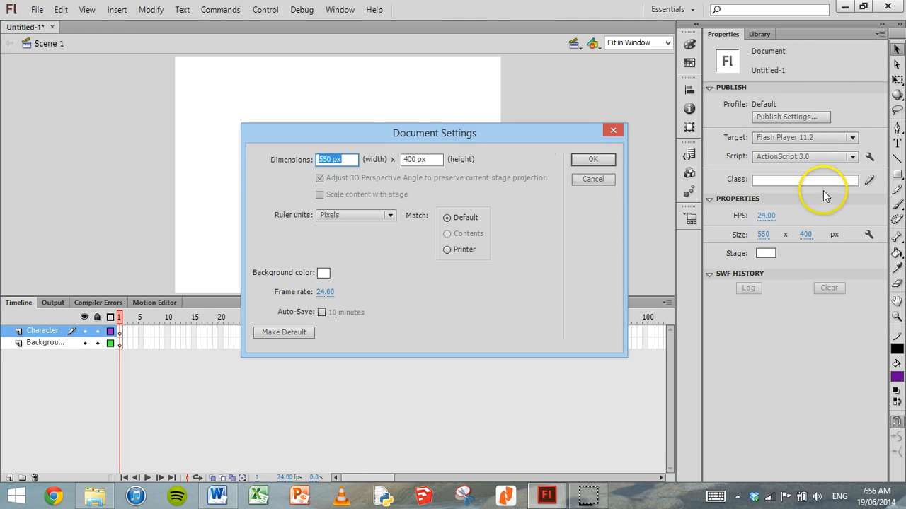
mouse_move(356, 116)
type("720")
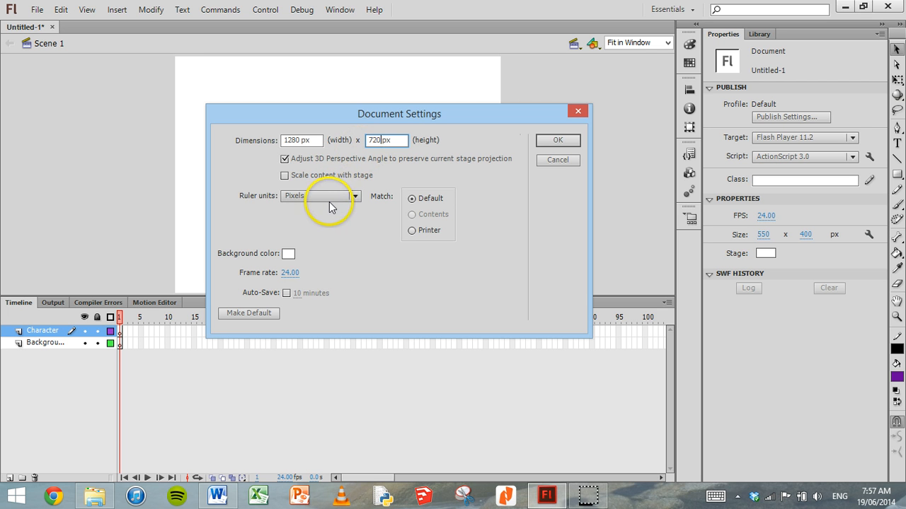
left_click(354, 195)
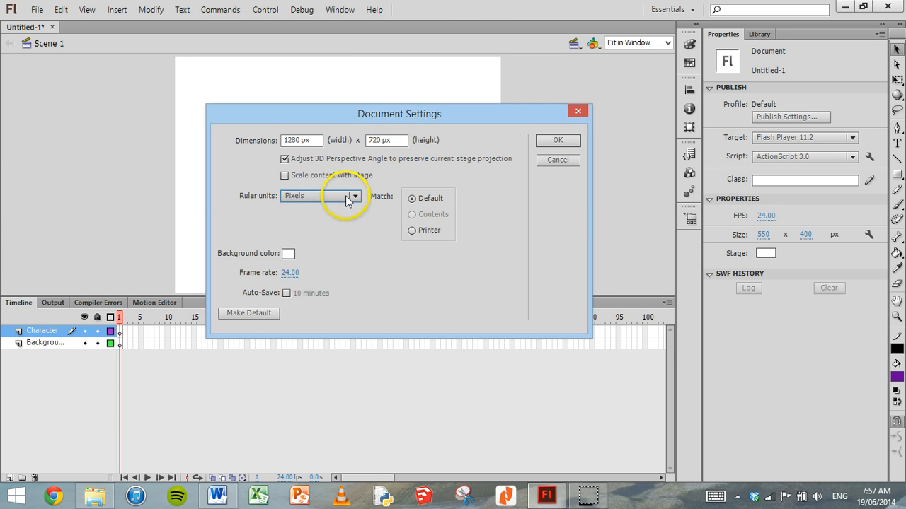
mouse_move(289, 255)
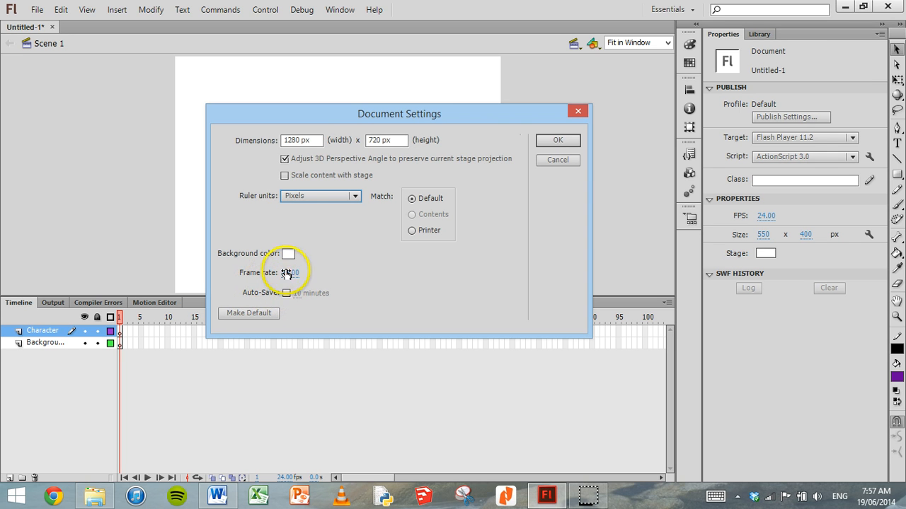
mouse_move(284, 254)
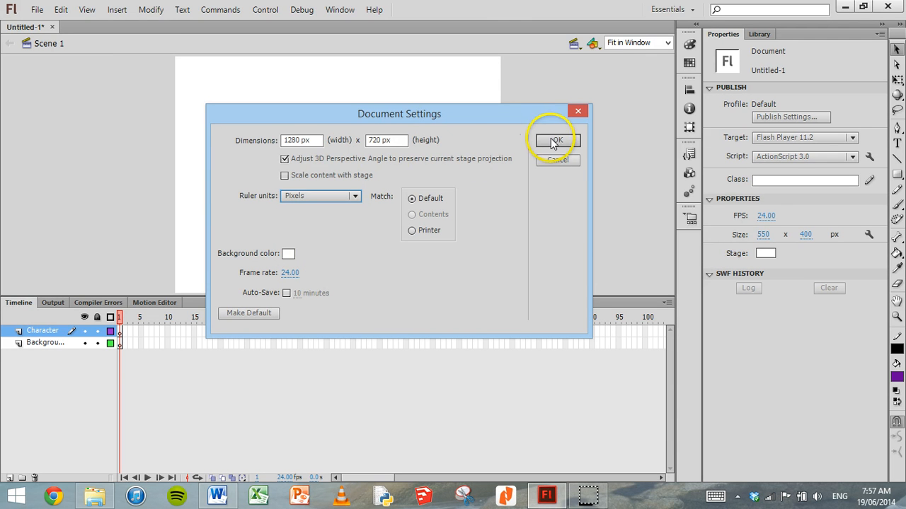
Step: Apply the 1280 x 720 stage size and fit the whole stage in the window
left_click(556, 140)
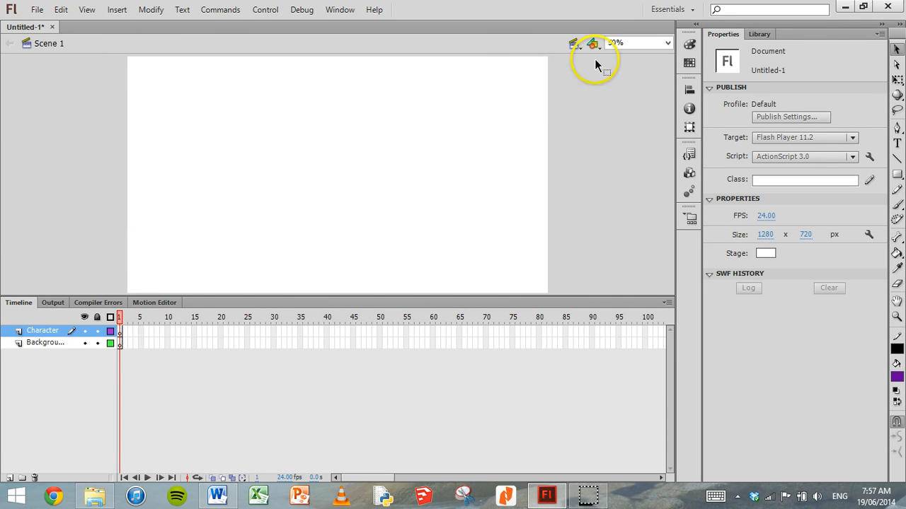
left_click(665, 43)
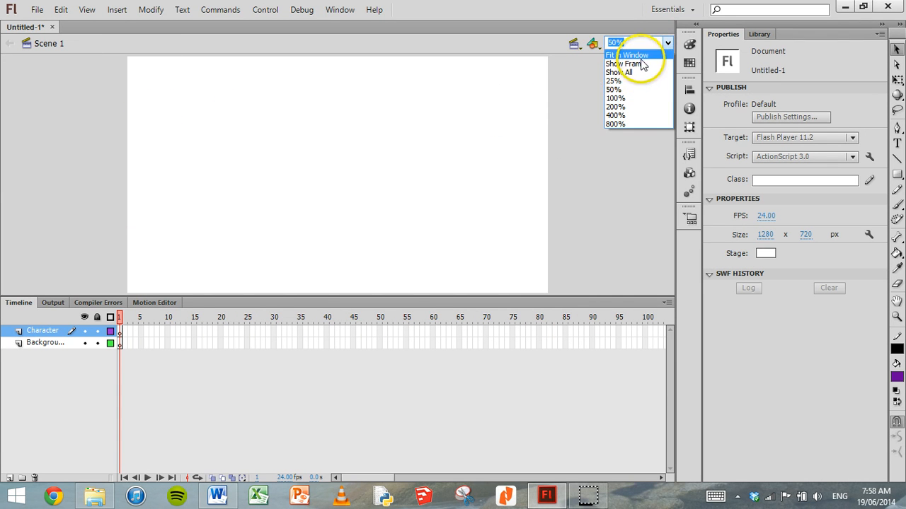
left_click(626, 56)
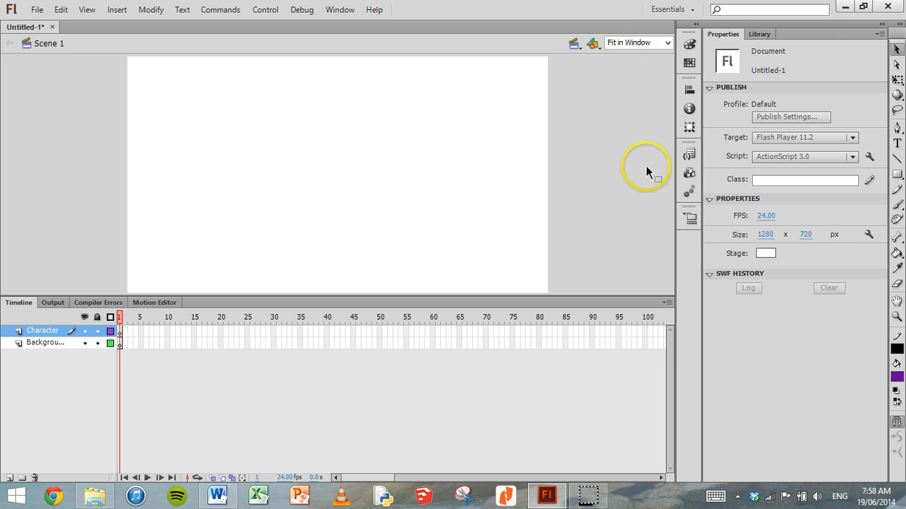
mouse_move(897, 50)
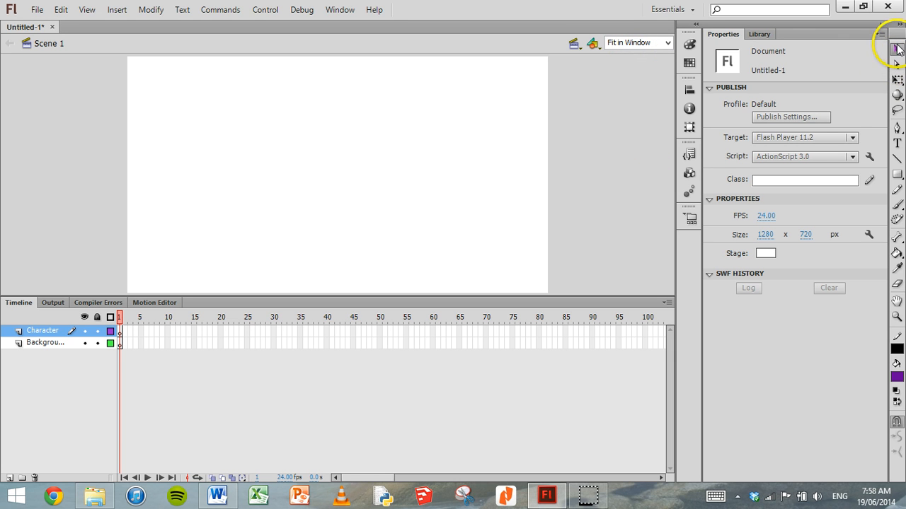
mouse_move(897, 48)
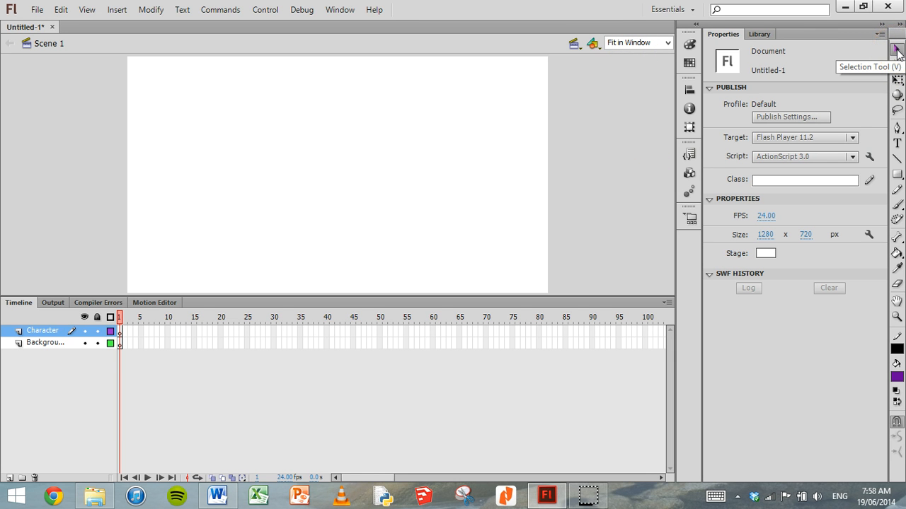
mouse_move(898, 80)
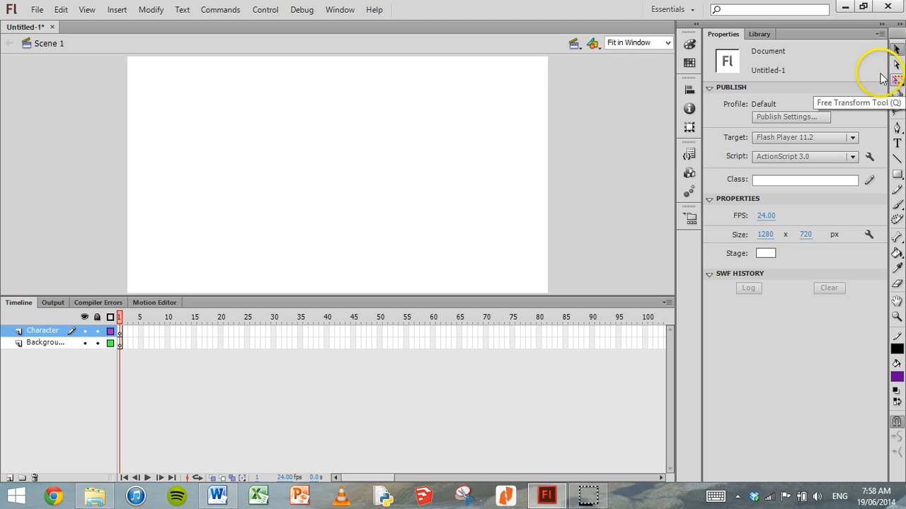
mouse_move(897, 79)
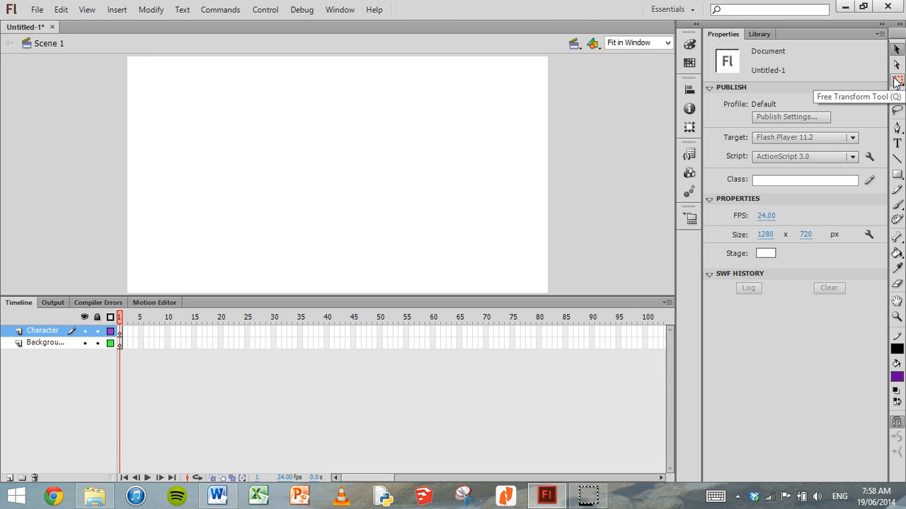
mouse_move(897, 97)
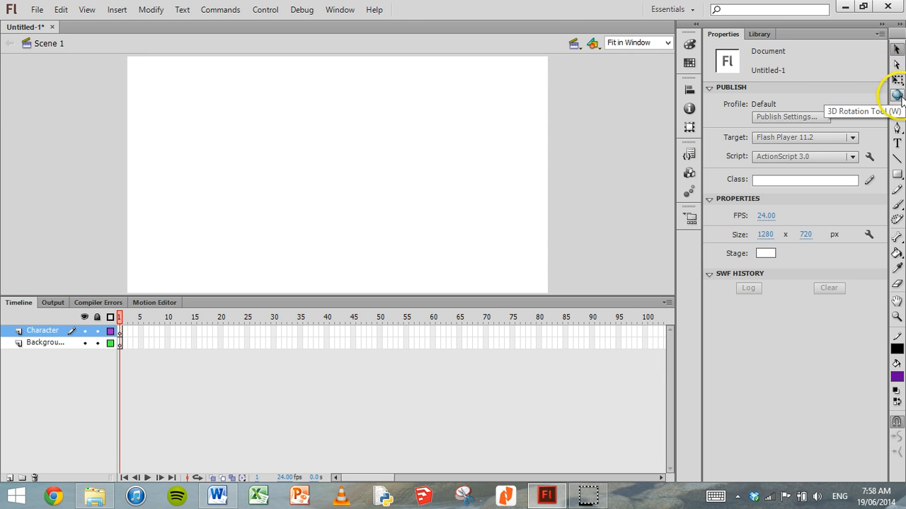
mouse_move(897, 127)
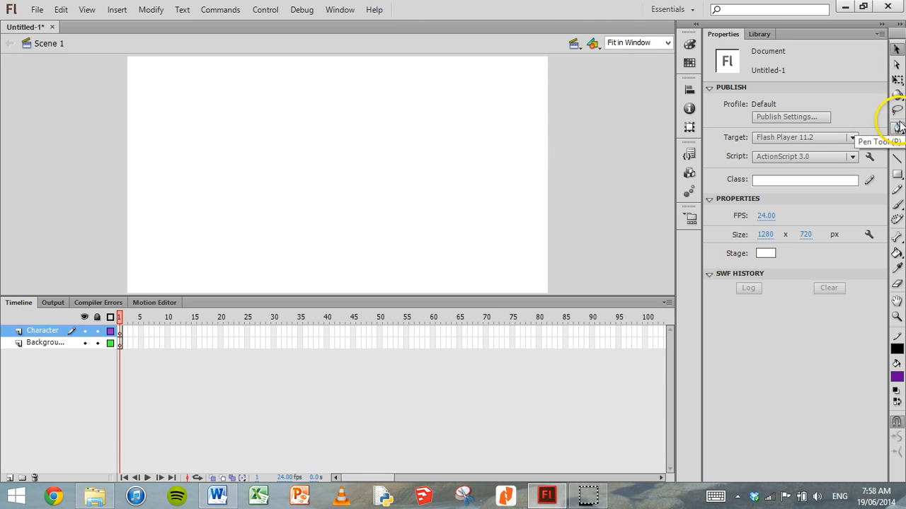
mouse_move(897, 143)
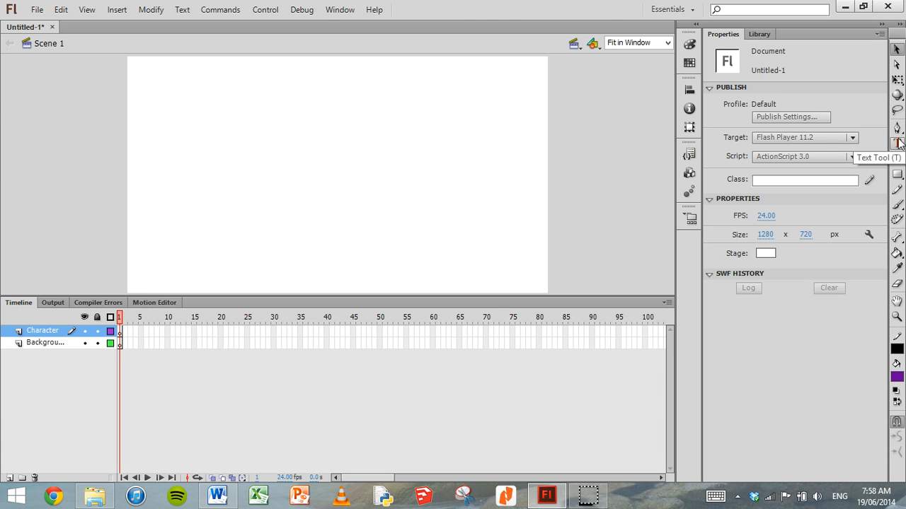
mouse_move(897, 157)
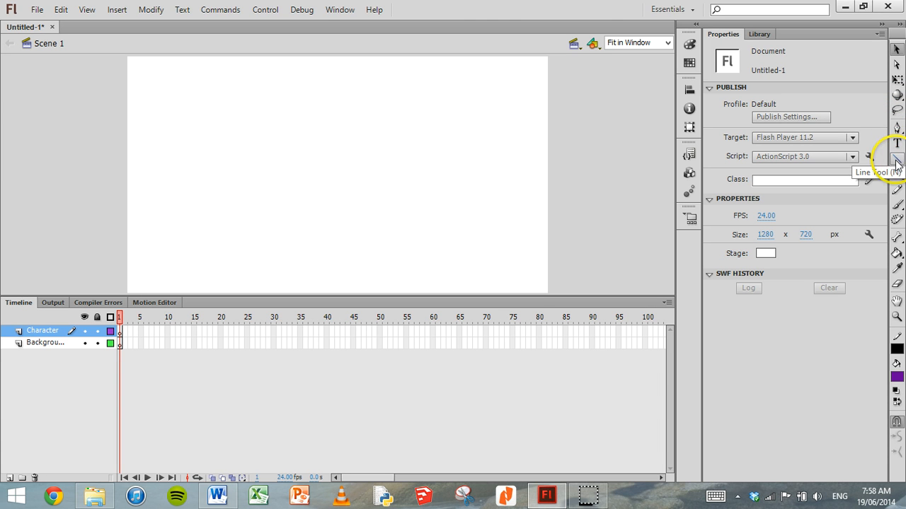
mouse_move(897, 173)
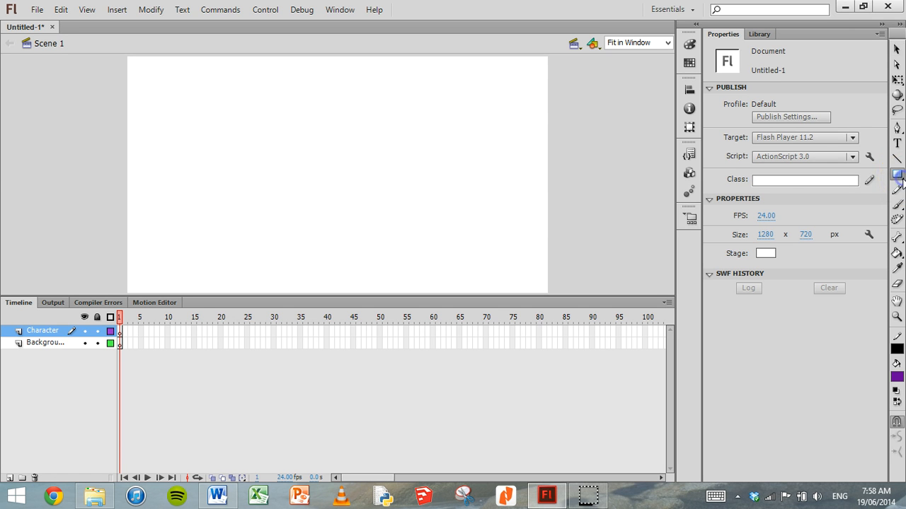
Step: Select the Rectangle Tool and set its stroke colour to blue, keeping the lime green fill
left_click(897, 174)
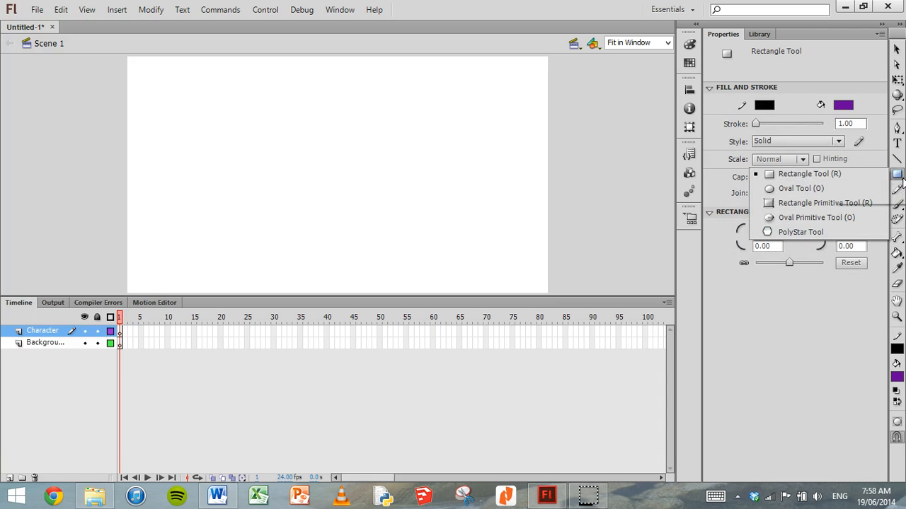
mouse_move(798, 188)
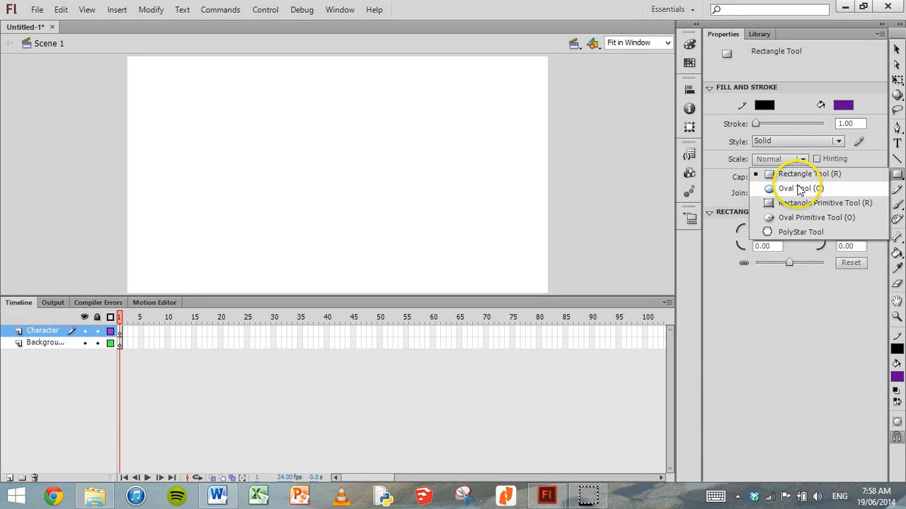
mouse_move(757, 215)
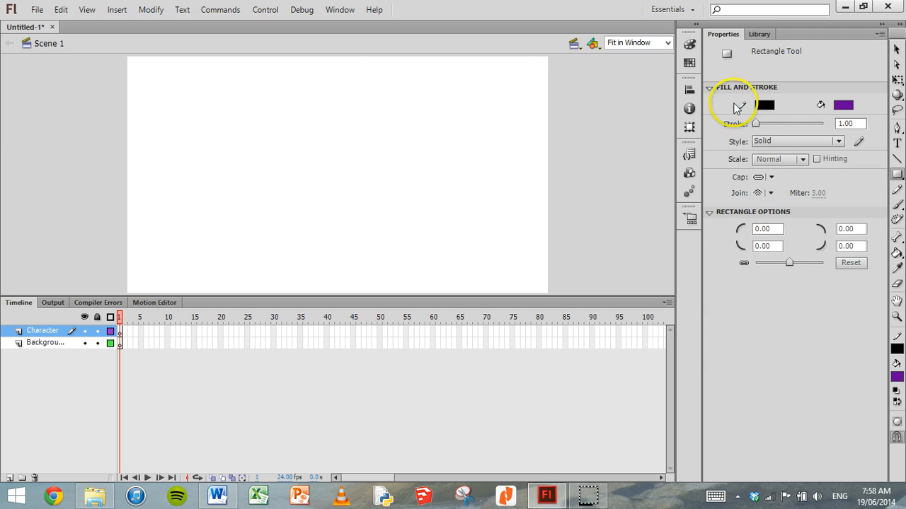
left_click(897, 172)
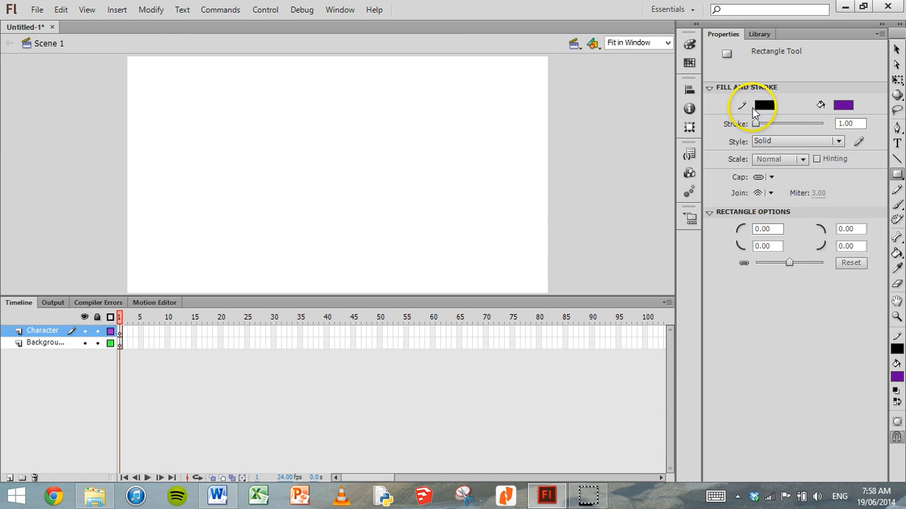
mouse_move(765, 106)
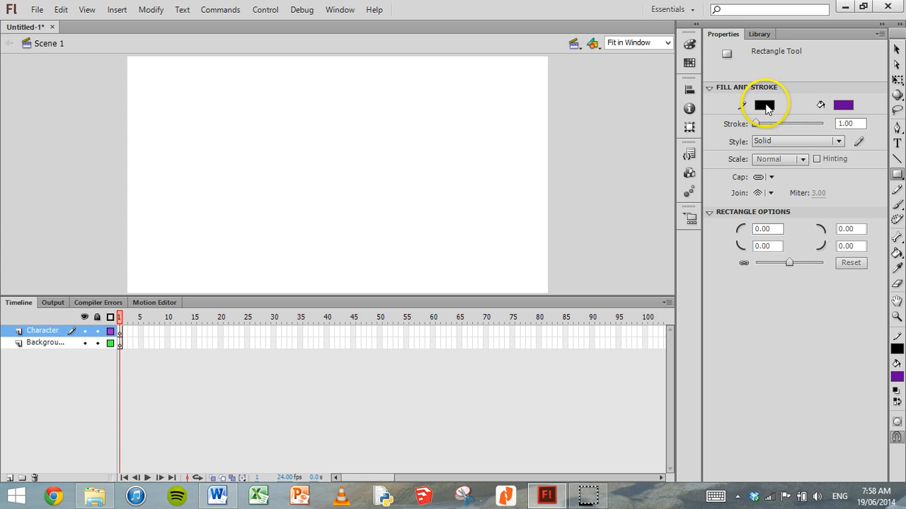
mouse_move(751, 107)
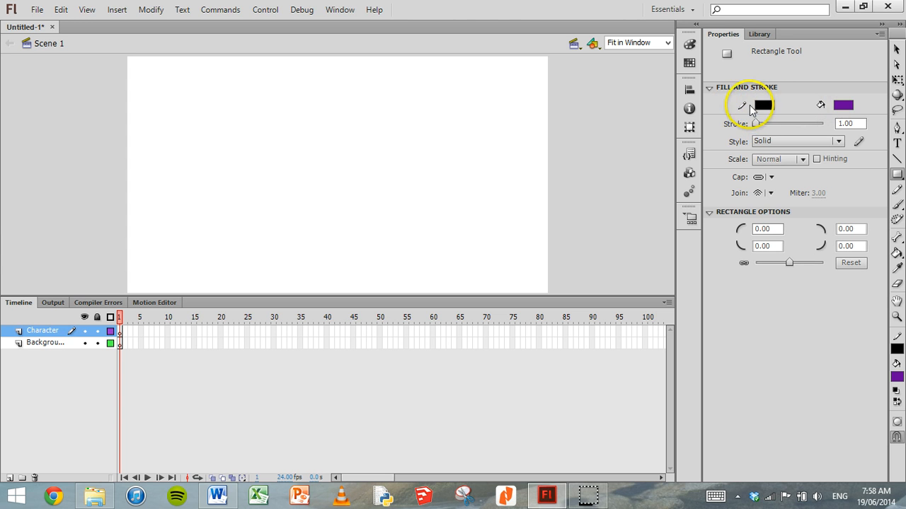
mouse_move(763, 106)
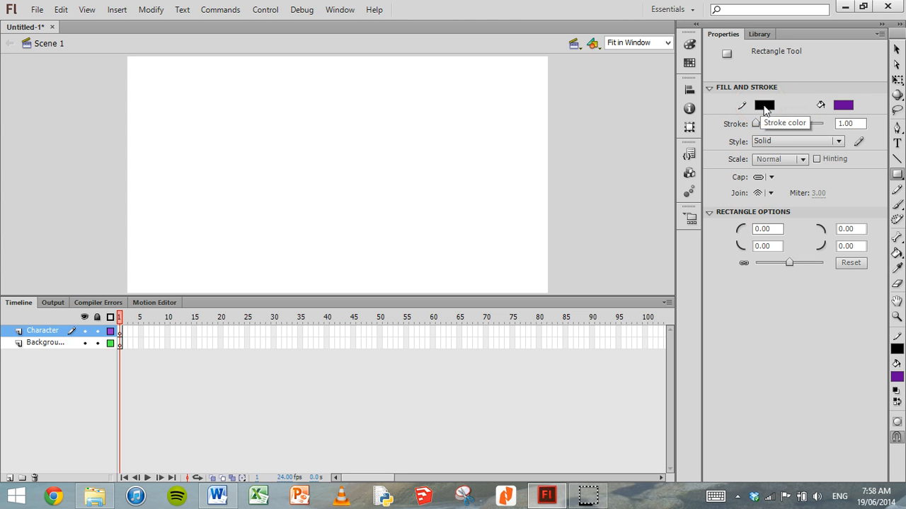
left_click(764, 105)
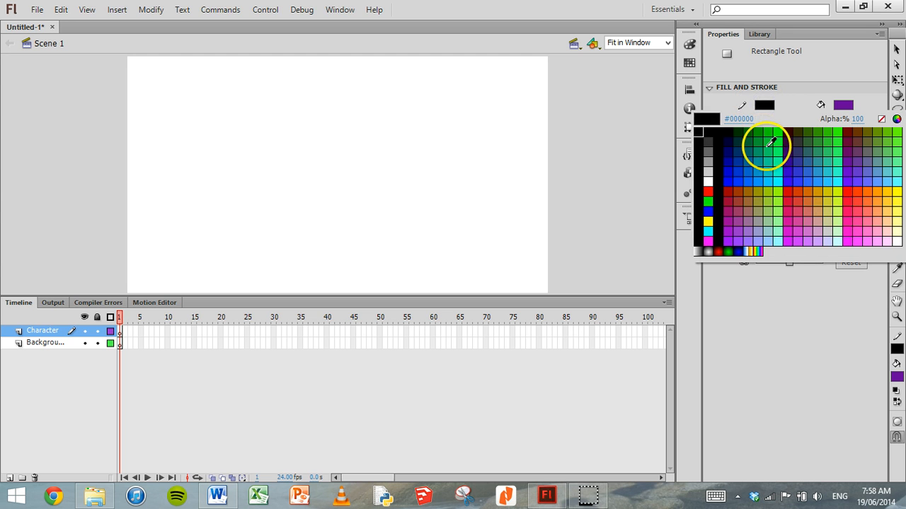
left_click(784, 173)
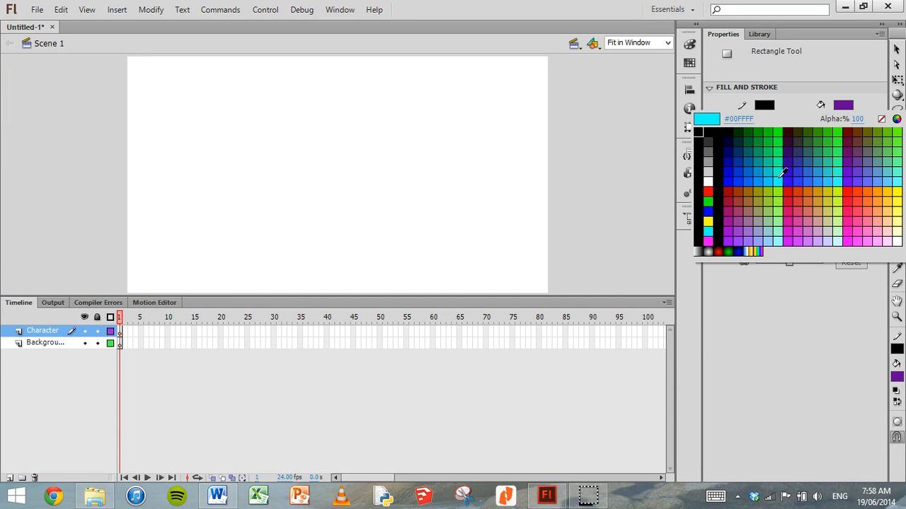
left_click(776, 169)
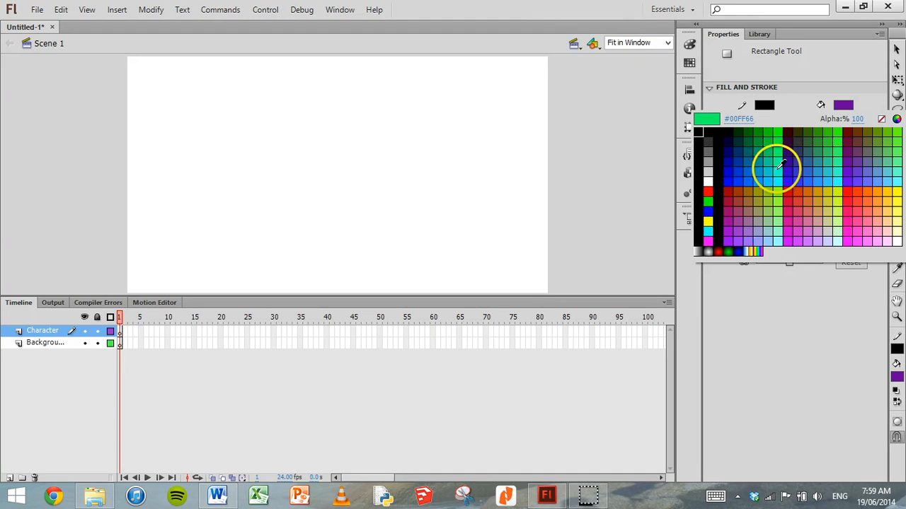
left_click(791, 219)
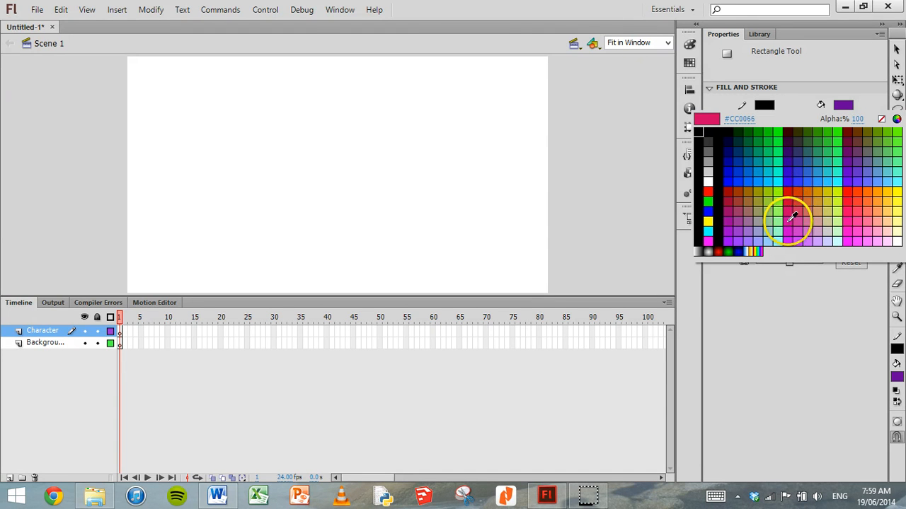
left_click(733, 184)
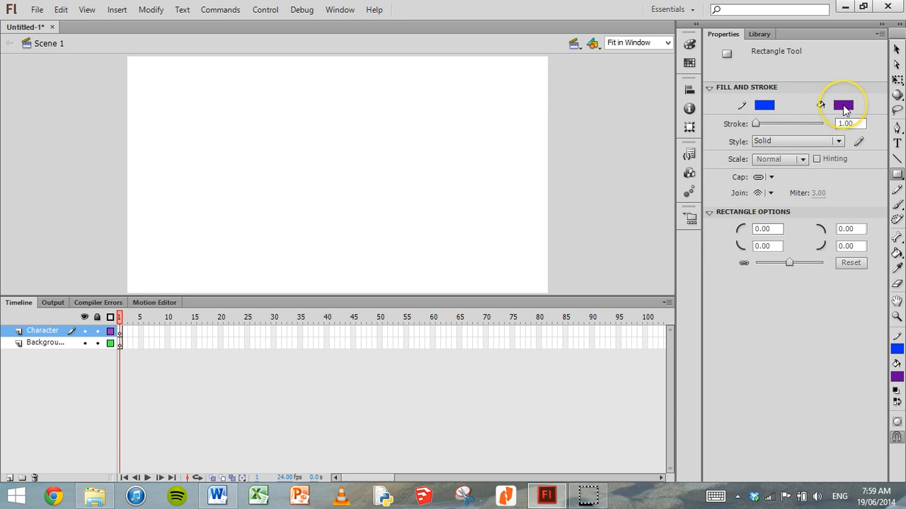
left_click(843, 105)
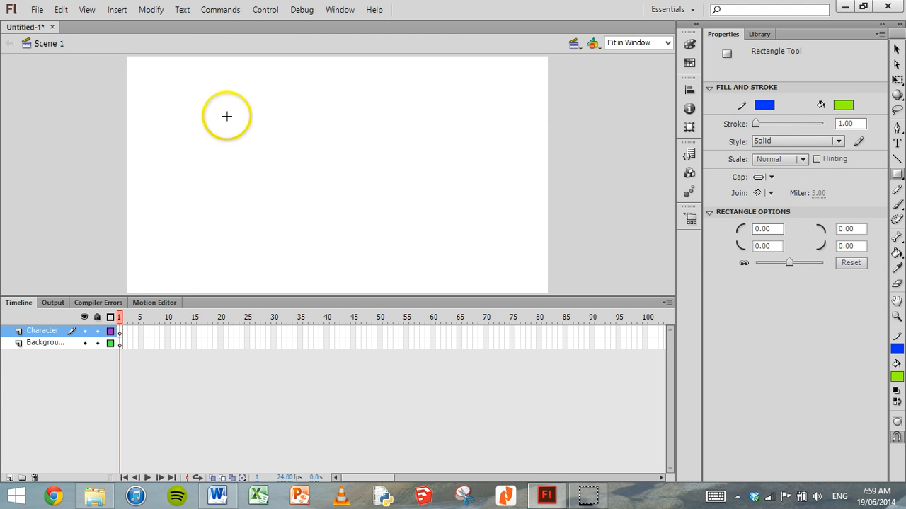
Step: Draw a green rectangle in the stage's upper left, then vary the stroke width for new rectangles
left_click_drag(226, 115, 351, 214)
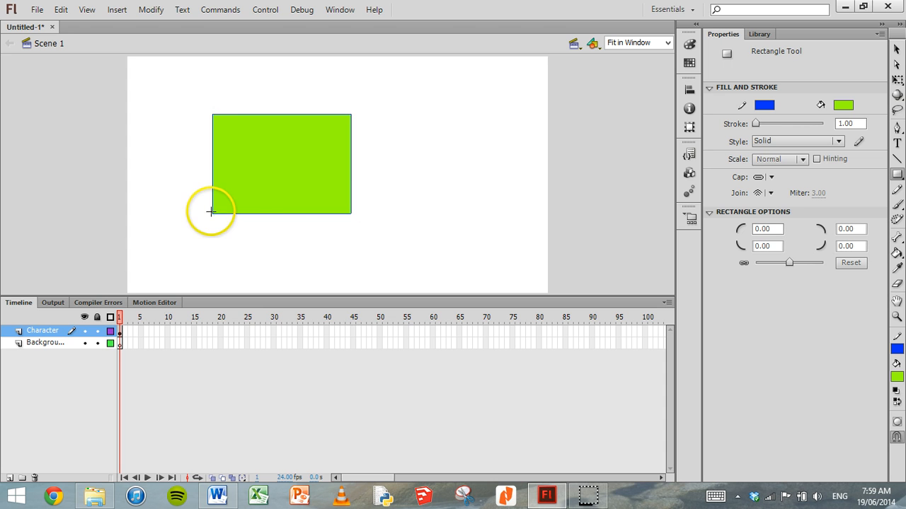
mouse_move(230, 100)
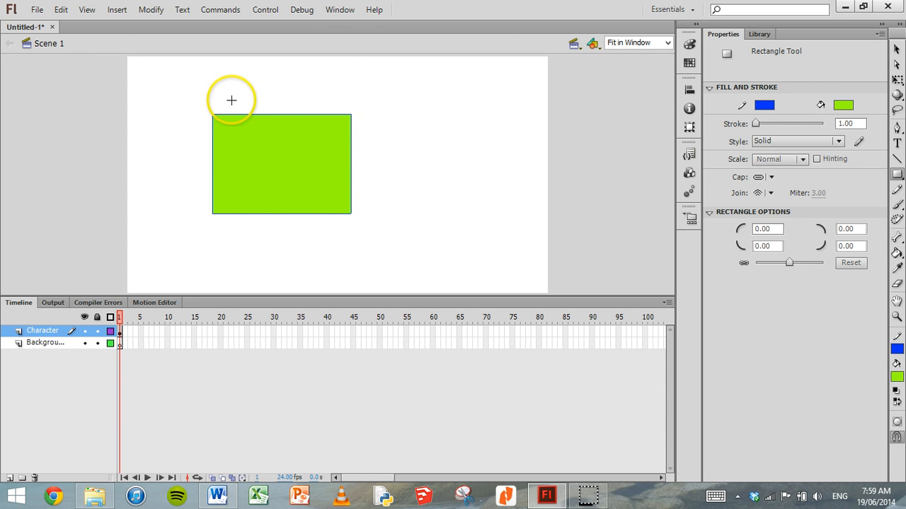
mouse_move(741, 116)
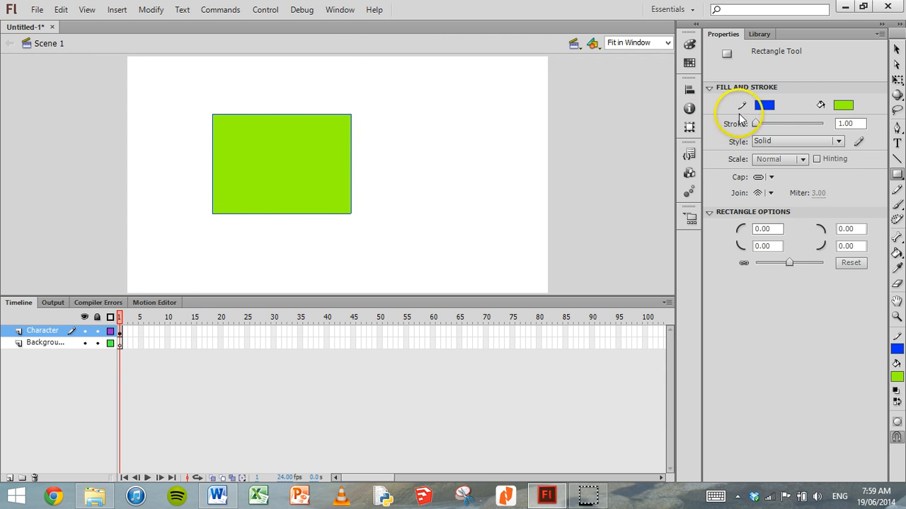
mouse_move(835, 105)
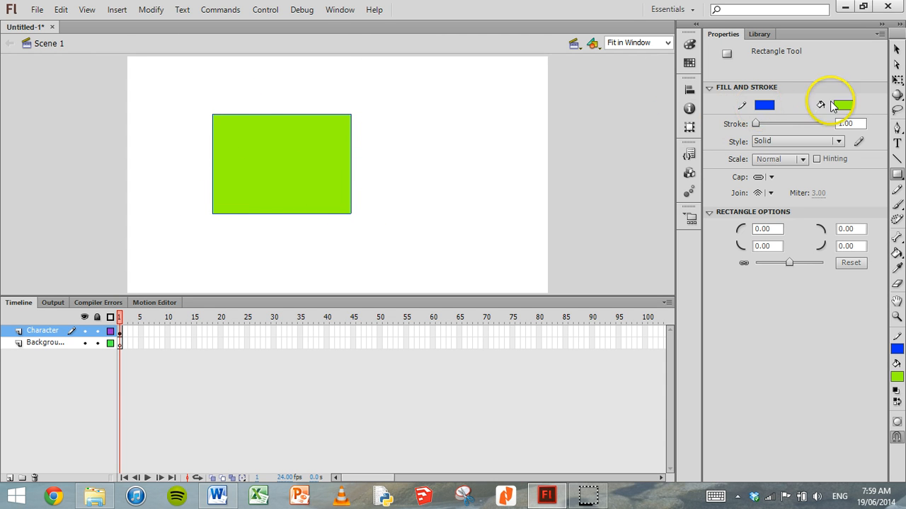
mouse_move(843, 105)
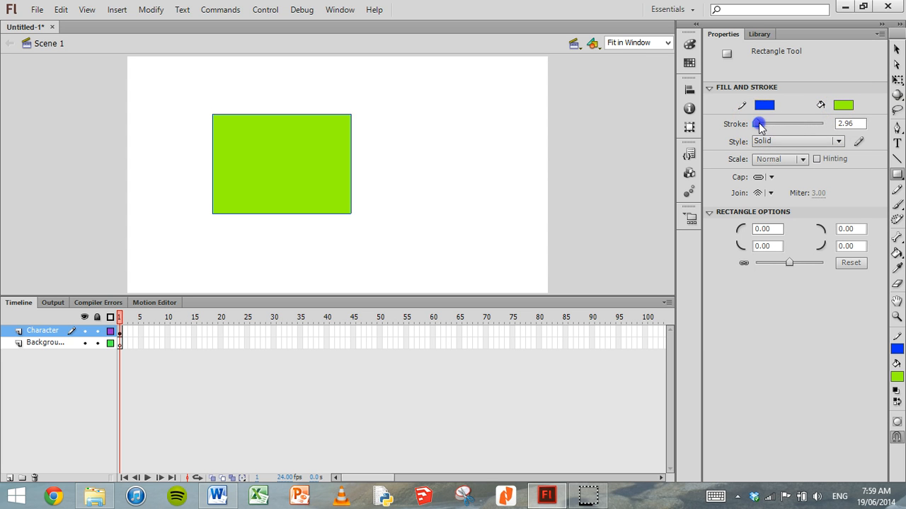
left_click_drag(759, 125, 784, 124)
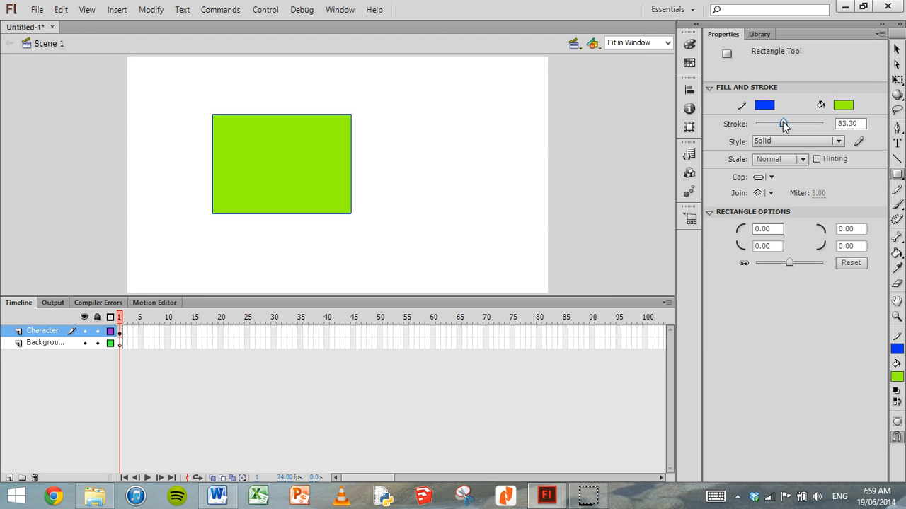
left_click_drag(784, 123, 761, 123)
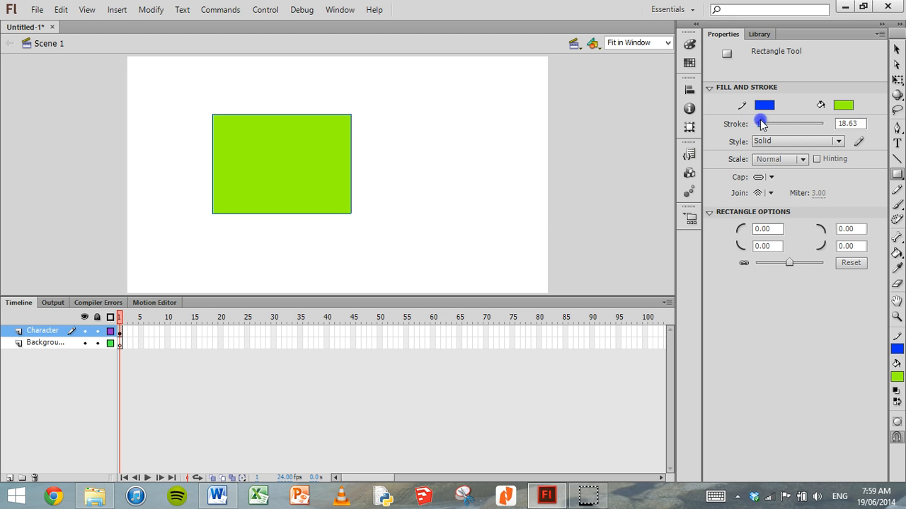
left_click_drag(810, 123, 756, 123)
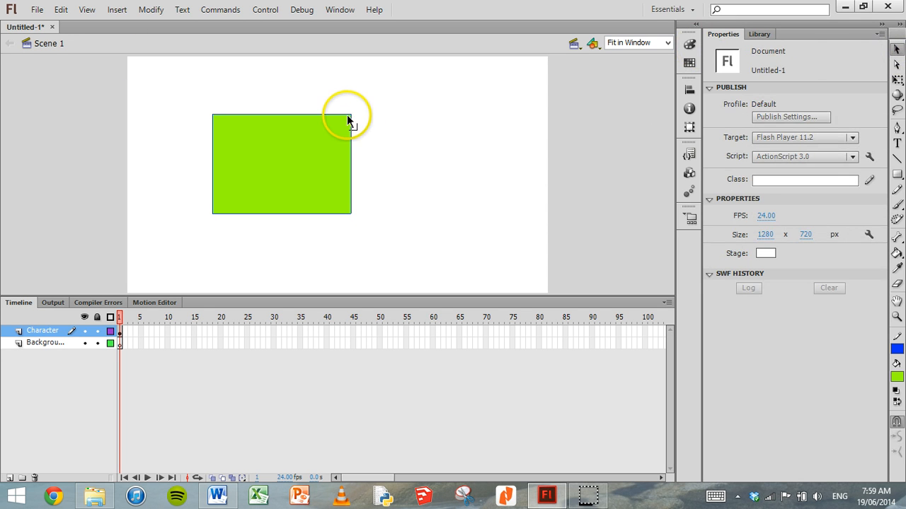
Step: Try thicker strokes on the selected rectangle, return it to a 0.10 hairline outline and deselect it
left_click(280, 114)
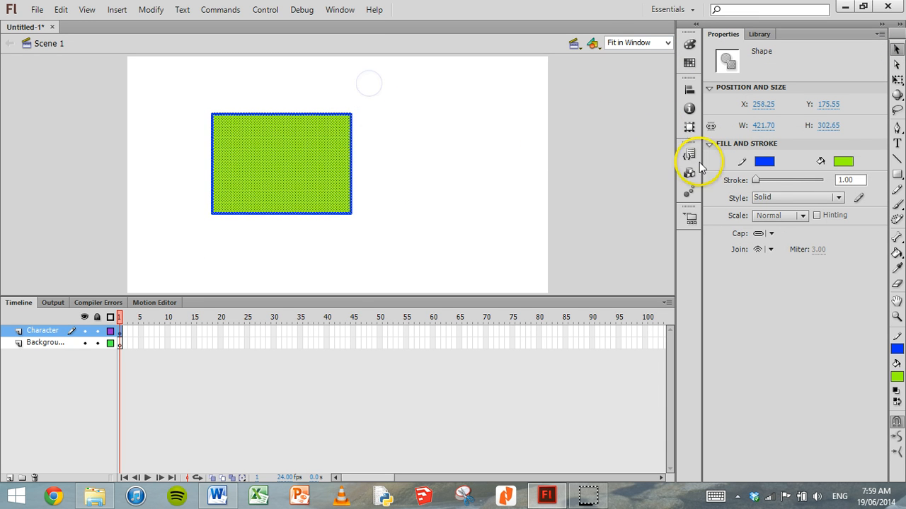
left_click_drag(755, 180, 775, 180)
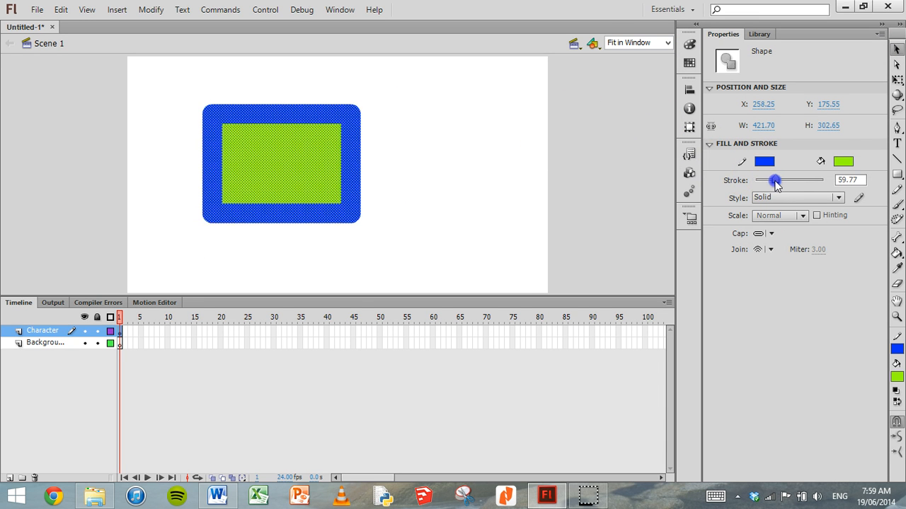
left_click_drag(773, 179, 791, 179)
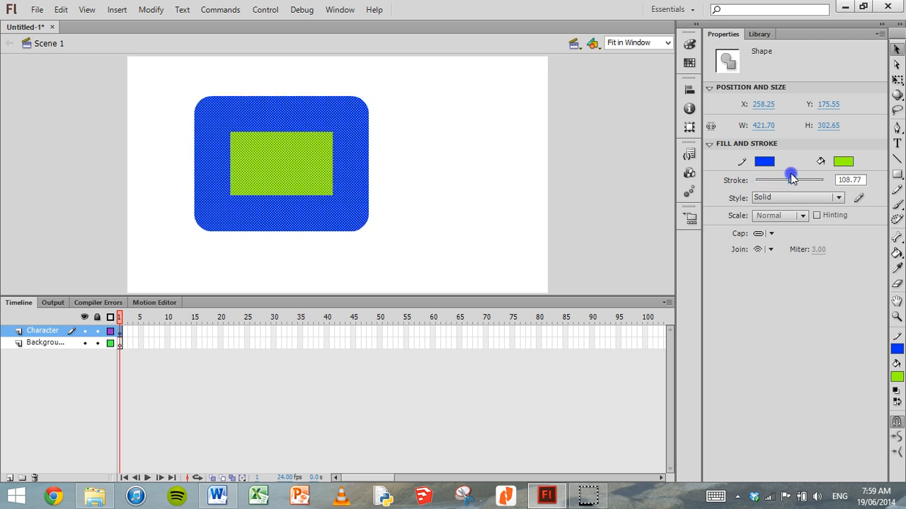
left_click_drag(791, 175, 756, 175)
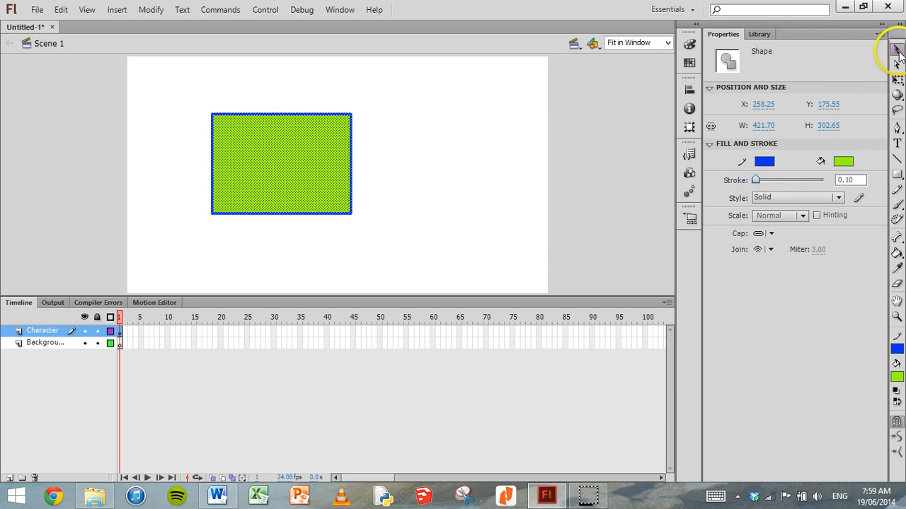
mouse_move(724, 187)
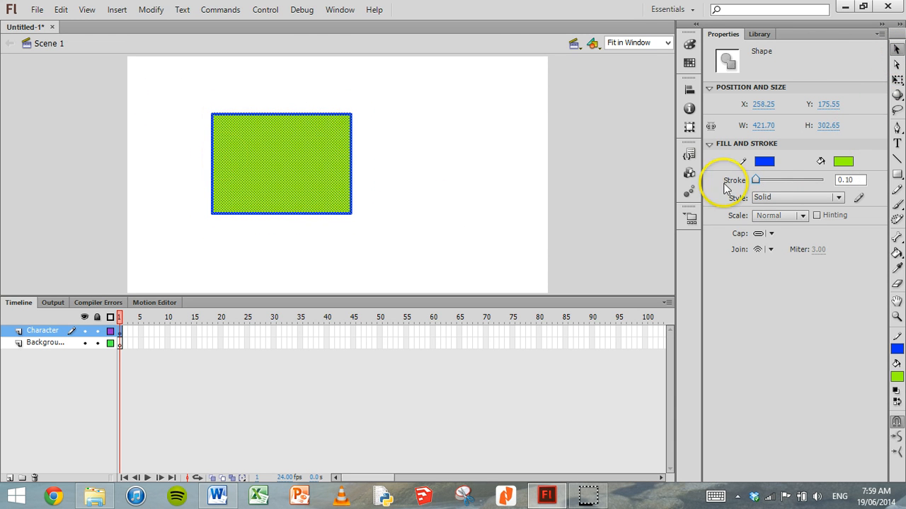
left_click_drag(755, 180, 786, 180)
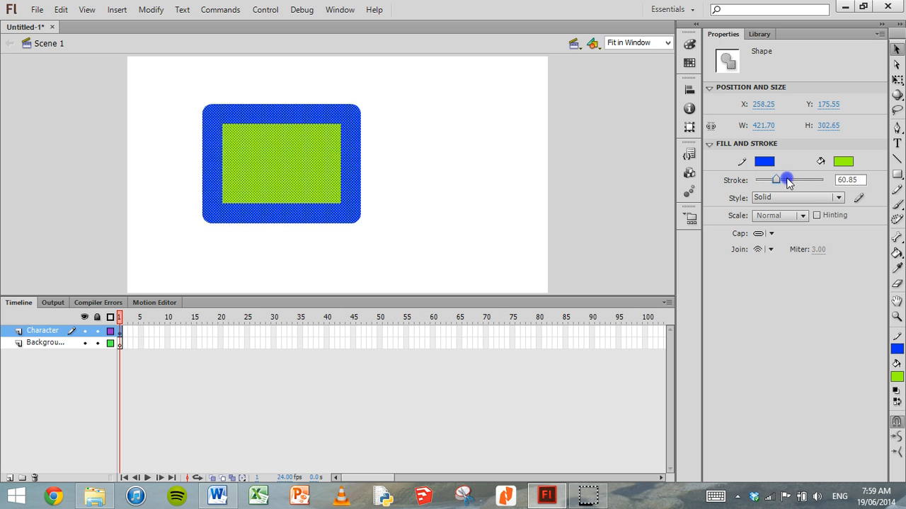
left_click_drag(787, 180, 753, 180)
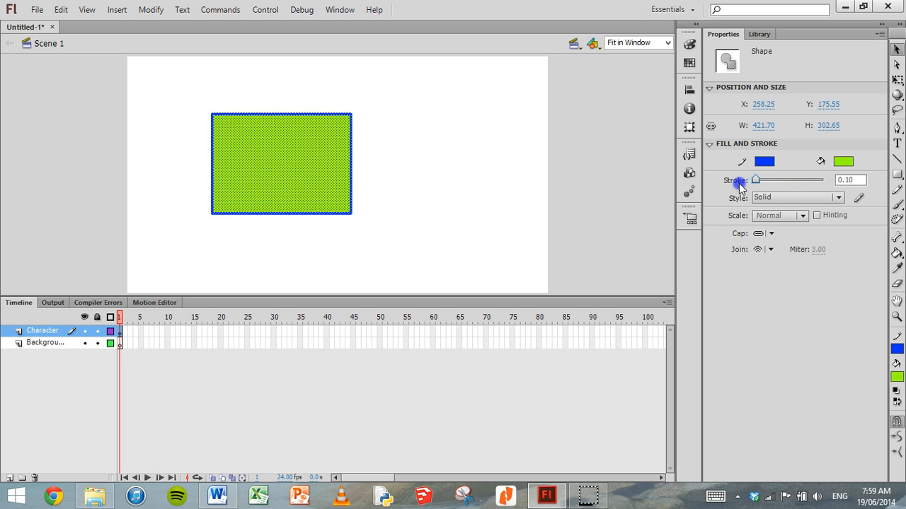
mouse_move(564, 135)
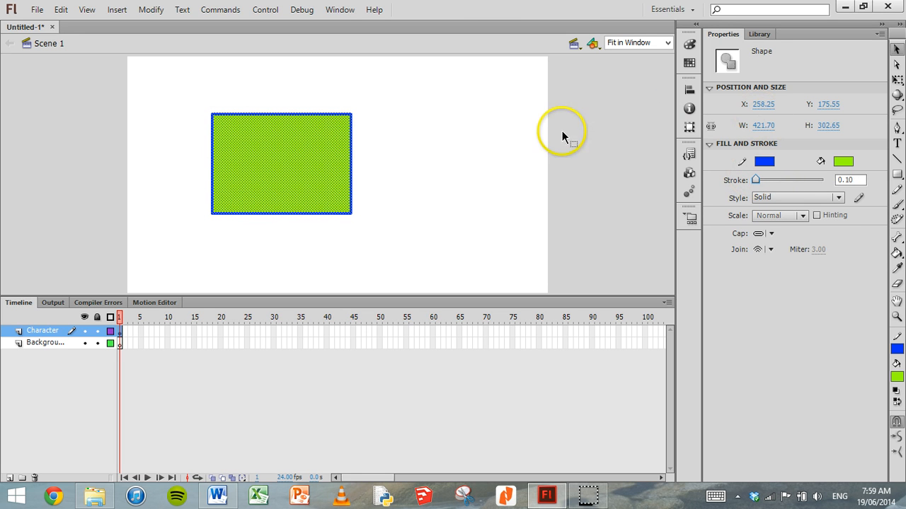
left_click(447, 193)
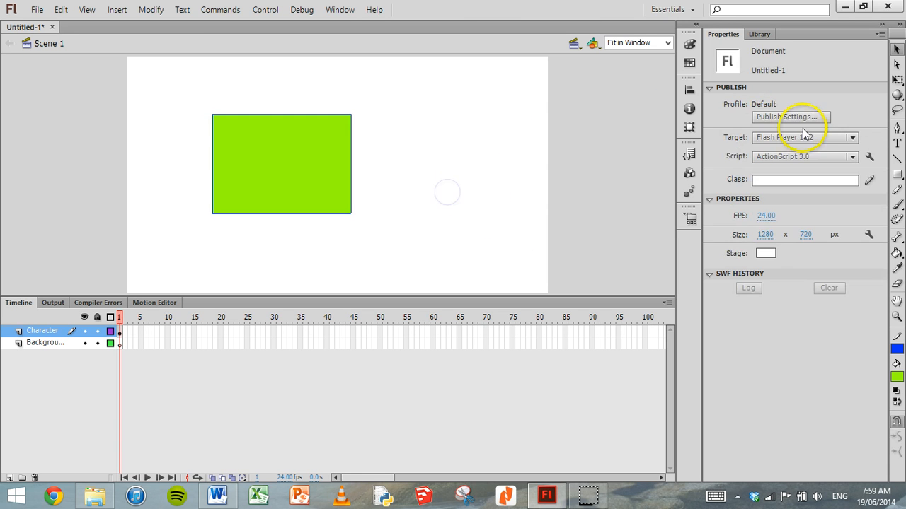
mouse_move(898, 201)
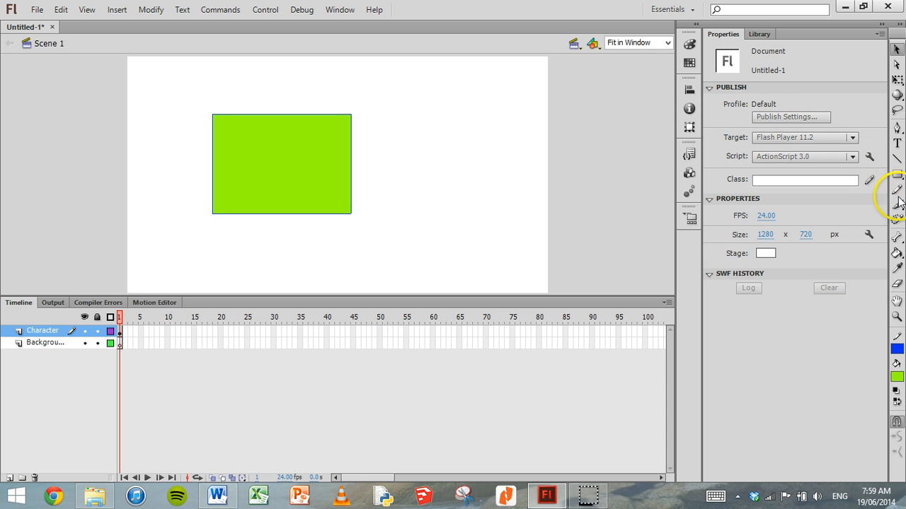
mouse_move(897, 204)
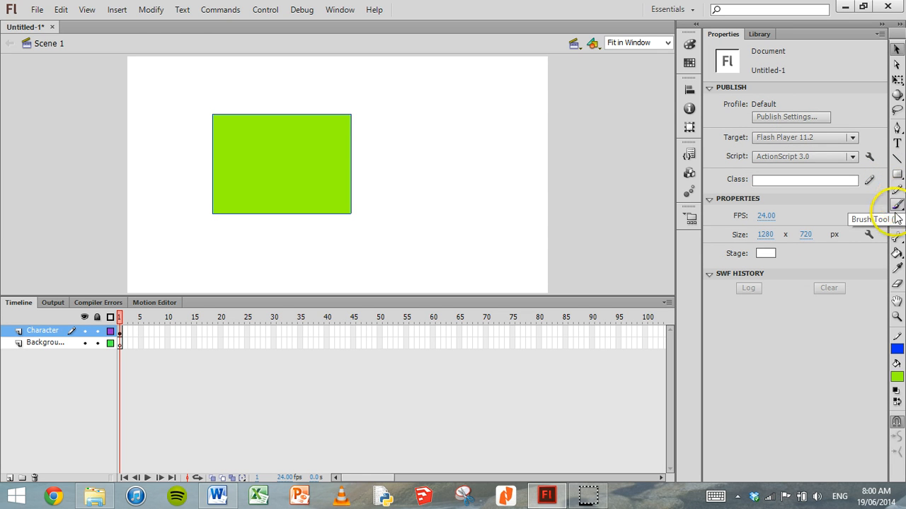
mouse_move(897, 220)
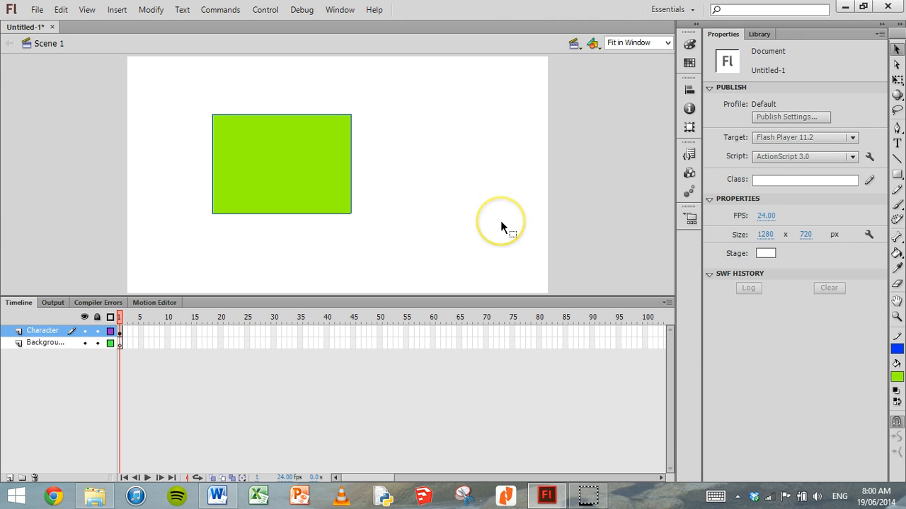
mouse_move(503, 227)
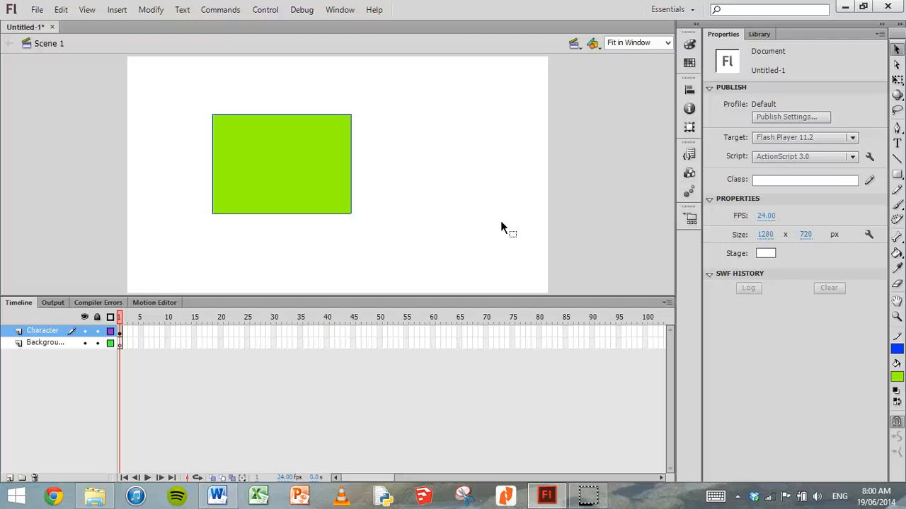
mouse_move(388, 96)
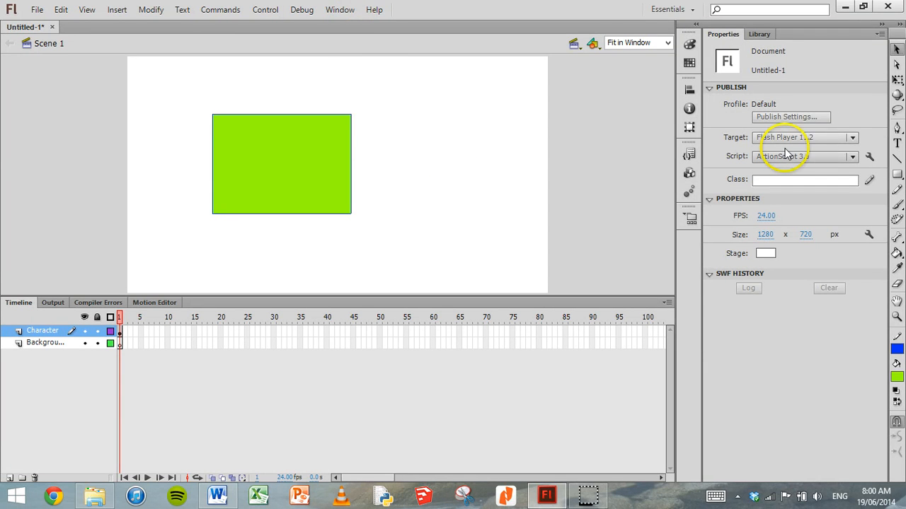
mouse_move(691, 49)
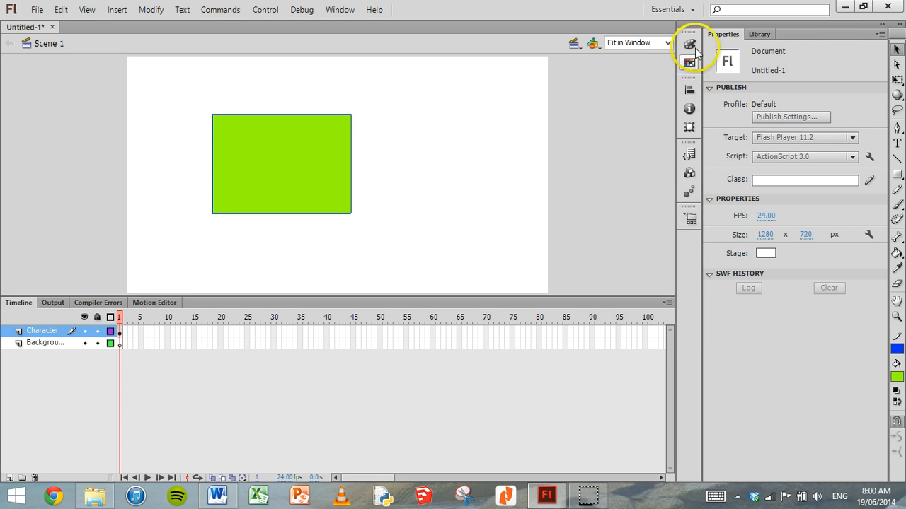
mouse_move(869, 180)
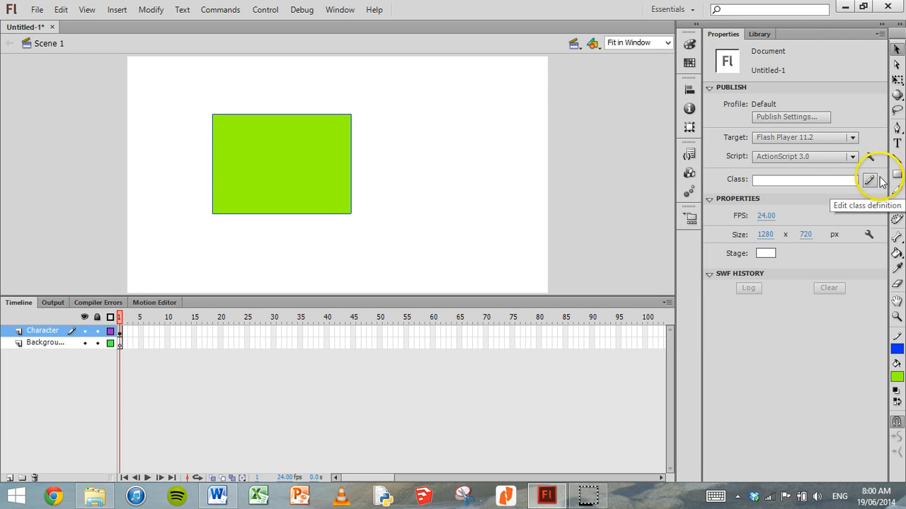
mouse_move(688, 190)
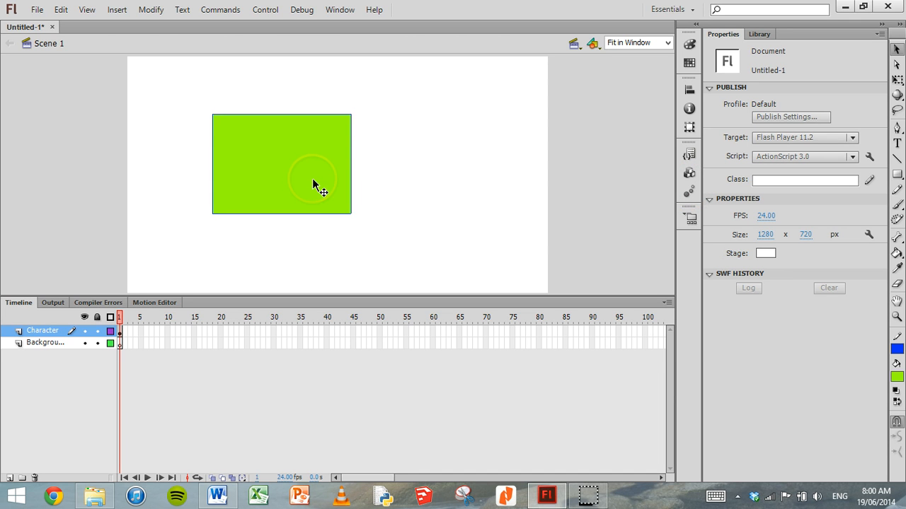
mouse_move(234, 106)
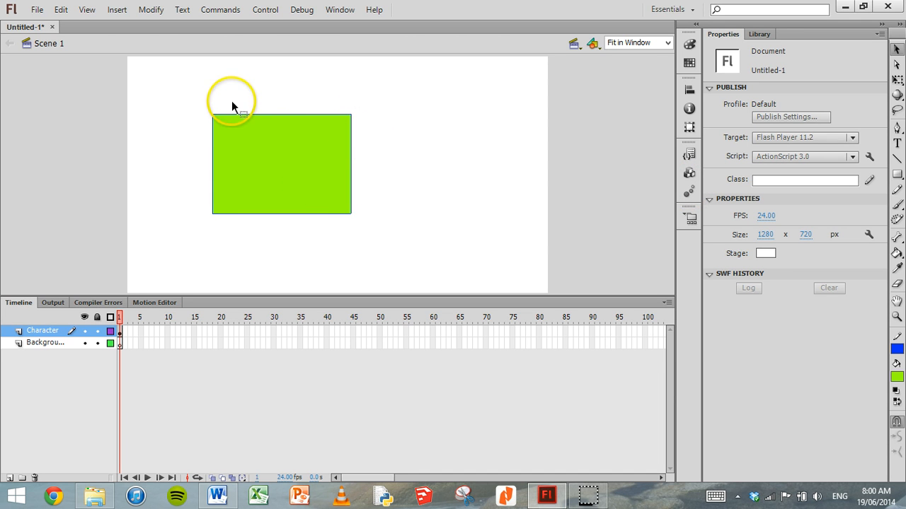
mouse_move(192, 107)
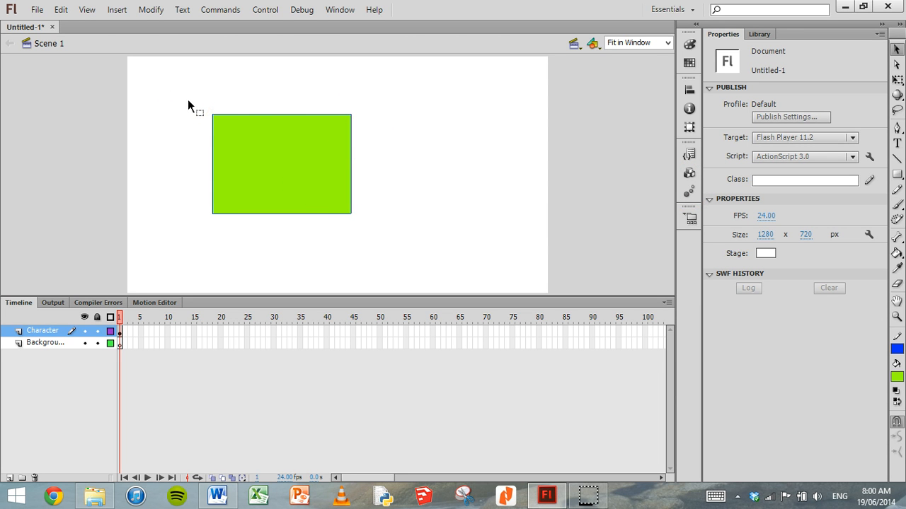
Step: Reset the Essentials workspace to its default panel layout via Window > Workspace
left_click(340, 8)
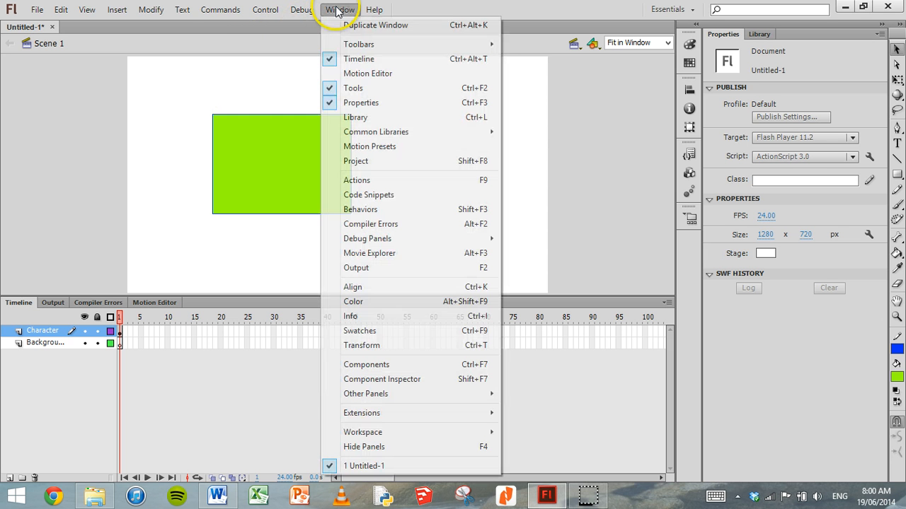
mouse_move(365, 394)
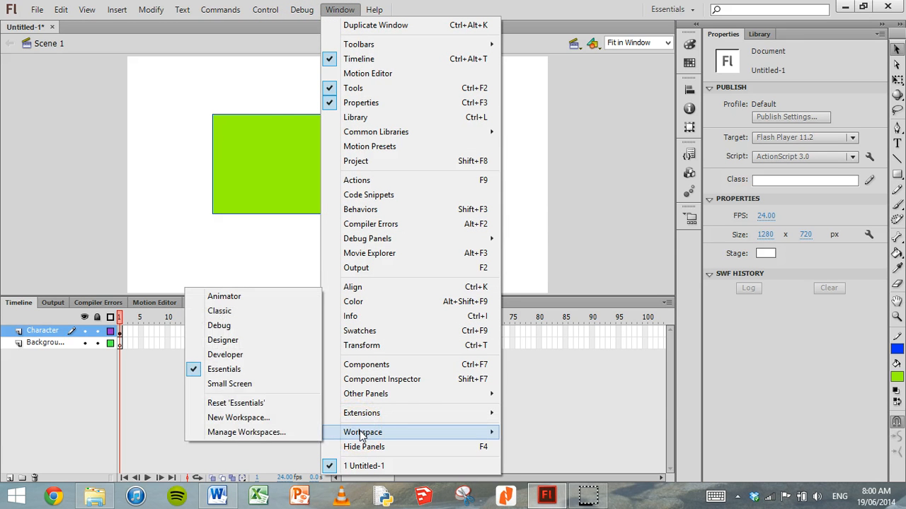
mouse_move(268, 370)
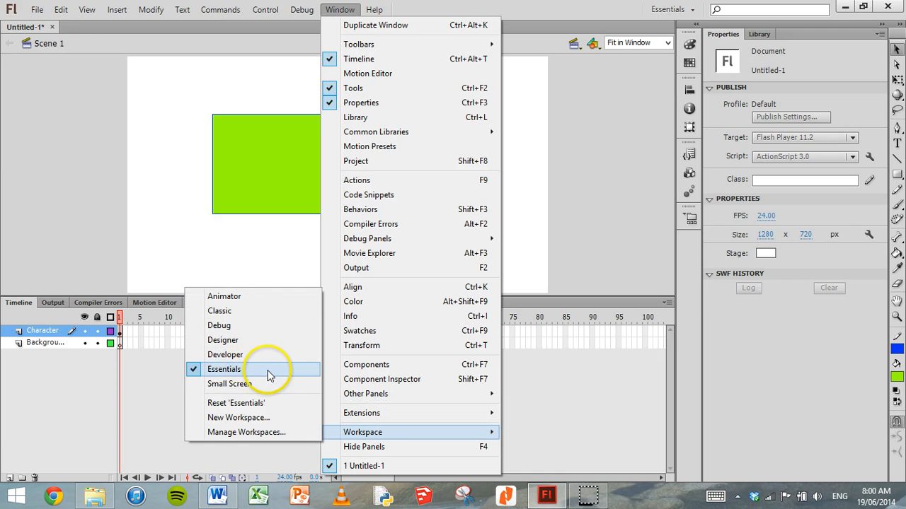
mouse_move(258, 407)
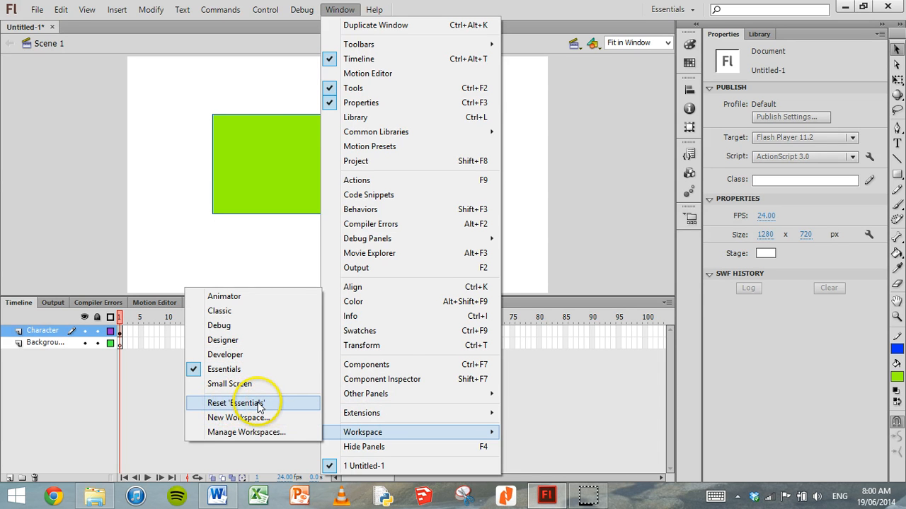
left_click(236, 402)
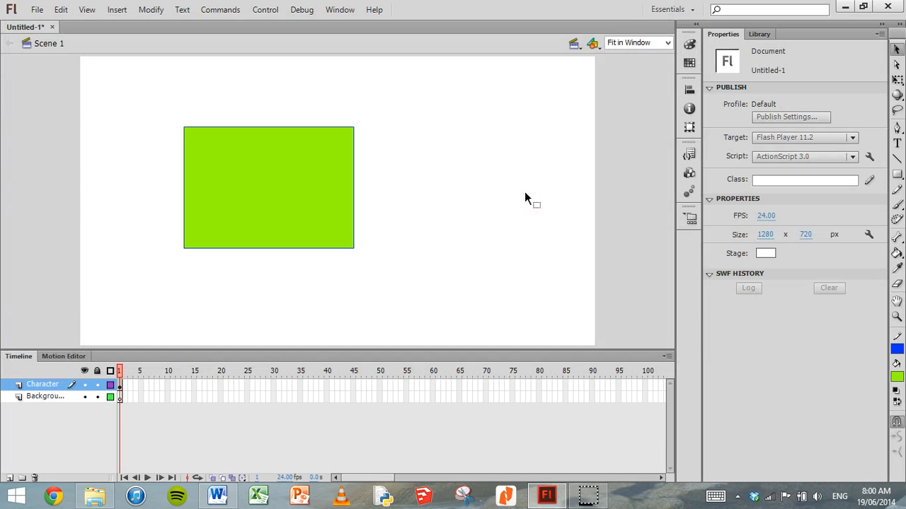
mouse_move(464, 232)
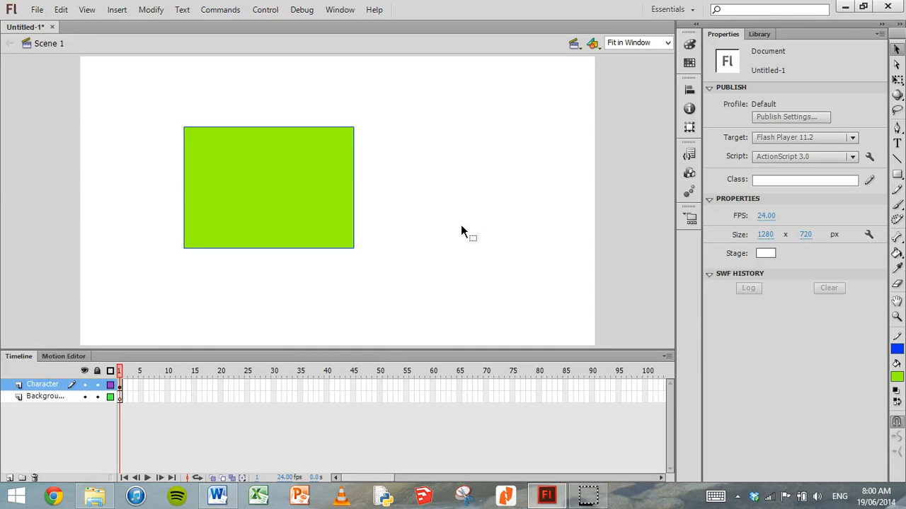